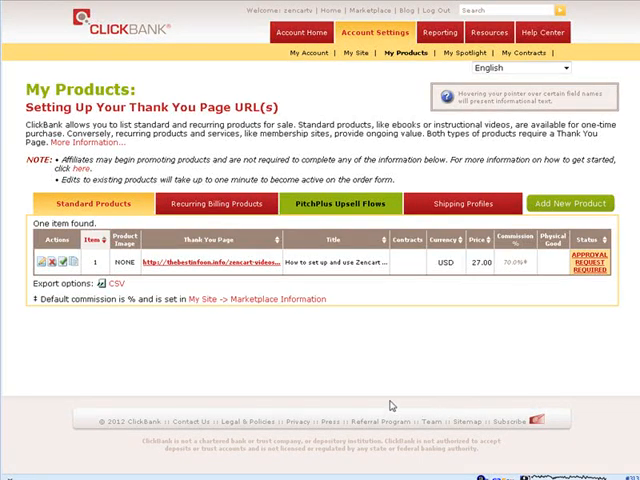
{"action": "mouse_move", "coordinate": [339, 203]}
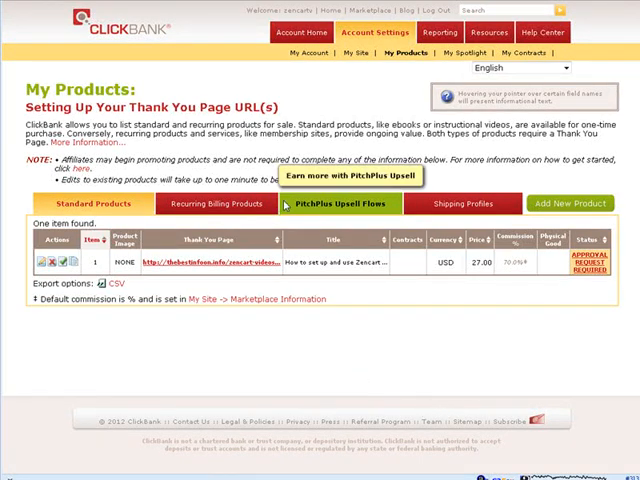
Open the PitchPlus Upsell Flows tab for the zencartv account, which lists no flows.
{"action": "left_click", "coordinate": [338, 204]}
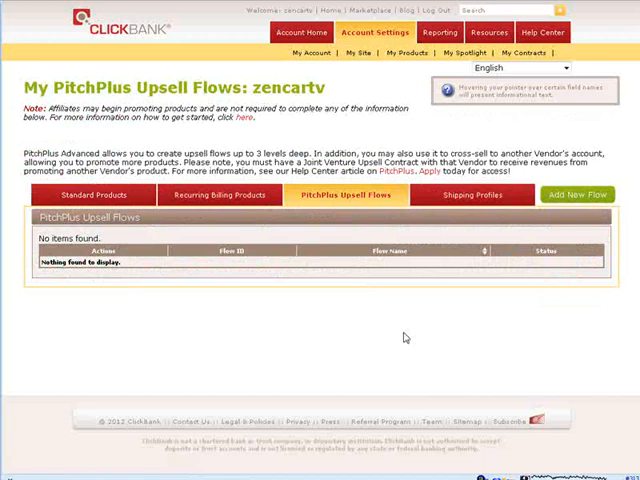
{"action": "mouse_move", "coordinate": [118, 333]}
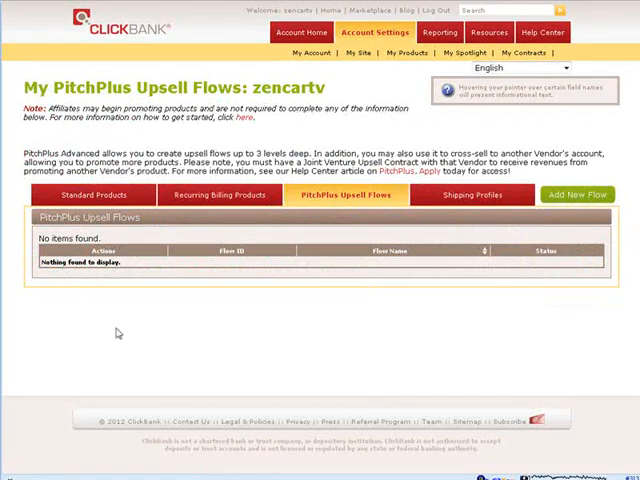
{"action": "mouse_move", "coordinate": [285, 205]}
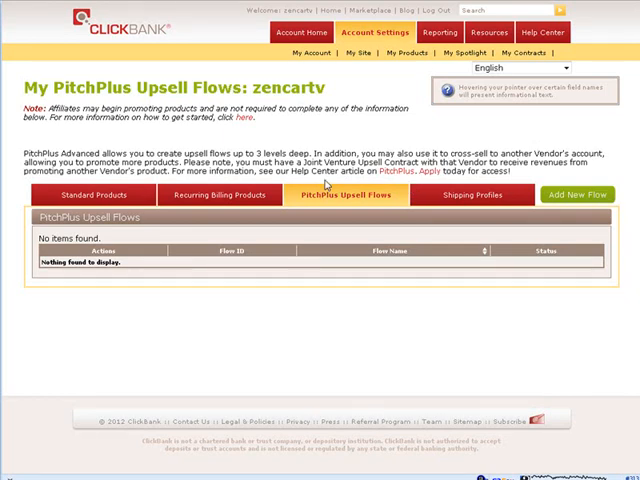
{"action": "mouse_move", "coordinate": [306, 363]}
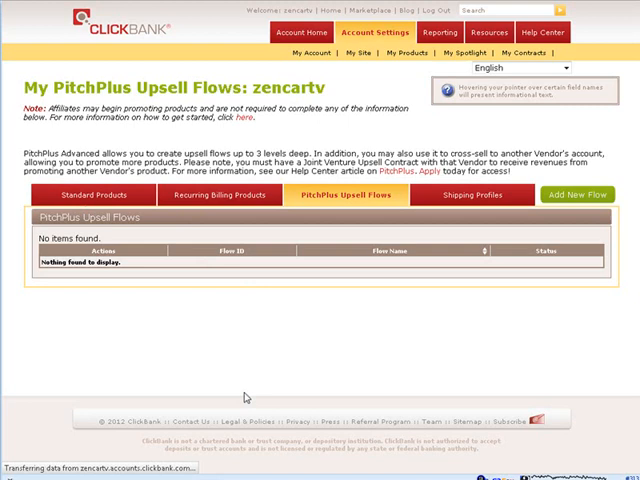
Inspect the local upsell folder's upsell1.html, then return to the cbsetup site folder.
{"action": "left_click", "coordinate": [96, 204]}
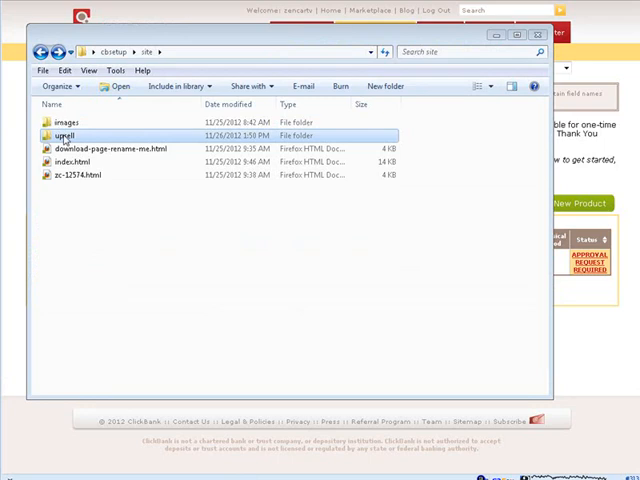
{"action": "double_click", "coordinate": [62, 135]}
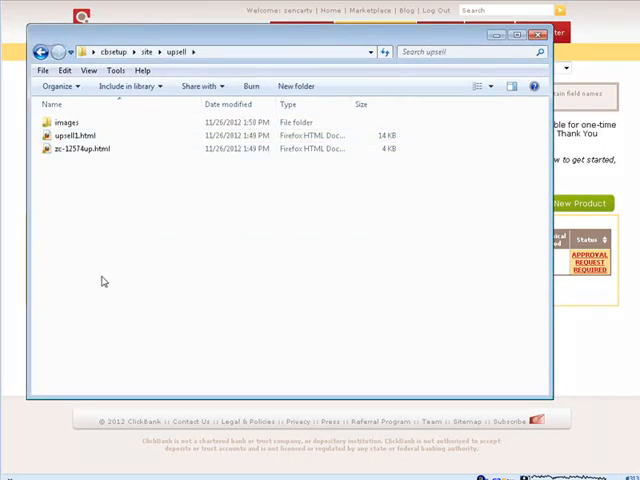
{"action": "mouse_move", "coordinate": [79, 229]}
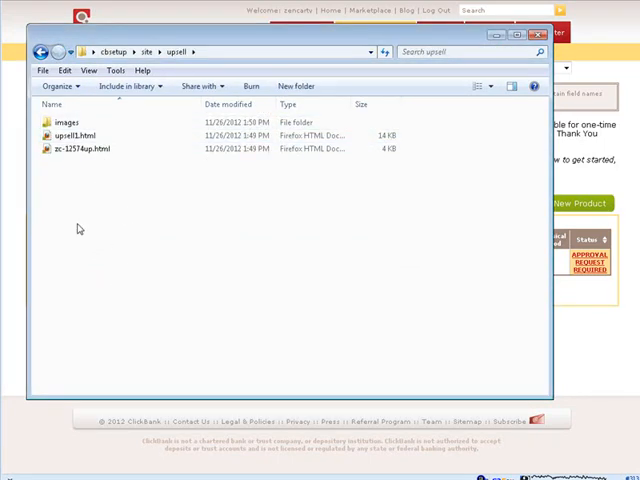
{"action": "left_click", "coordinate": [85, 148]}
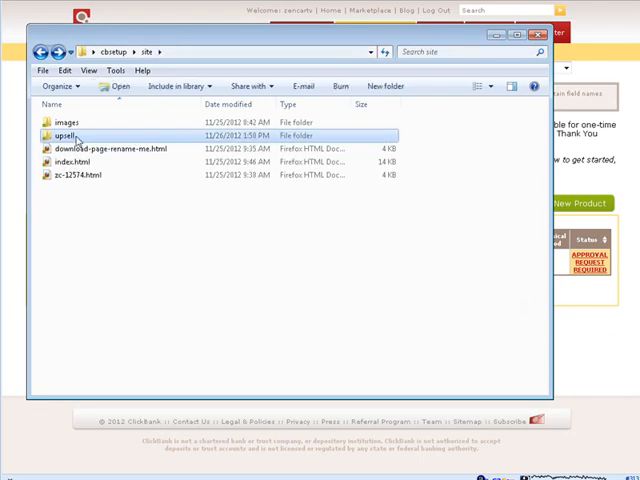
{"action": "right_click", "coordinate": [65, 134]}
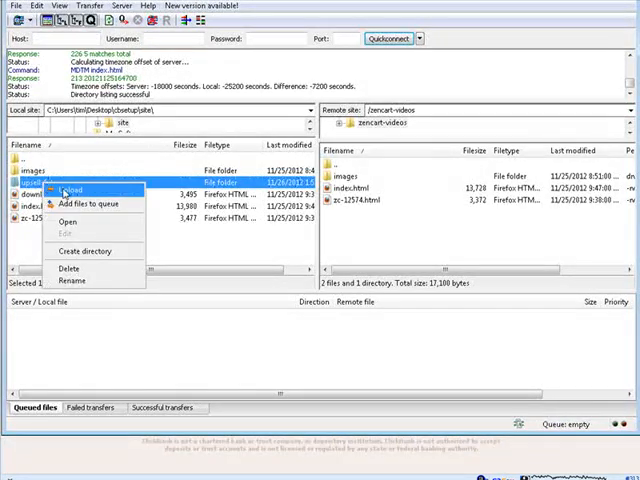
Upload the local upsell folder to the server's /zencart-videos folder.
{"action": "left_click", "coordinate": [73, 189]}
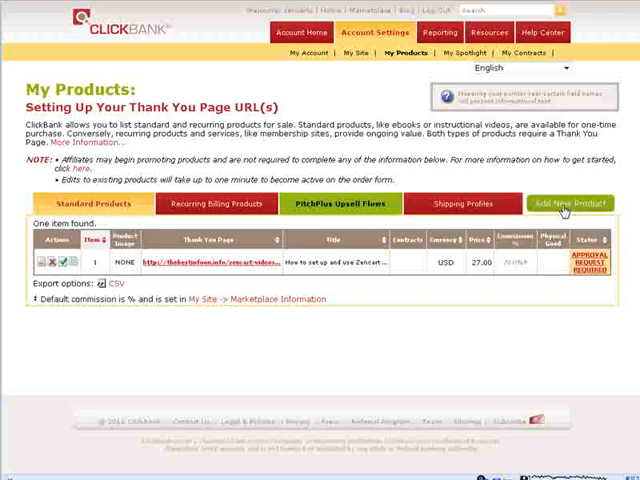
Add a new standard product, item 2, with Video as its product type.
{"action": "left_click", "coordinate": [570, 204]}
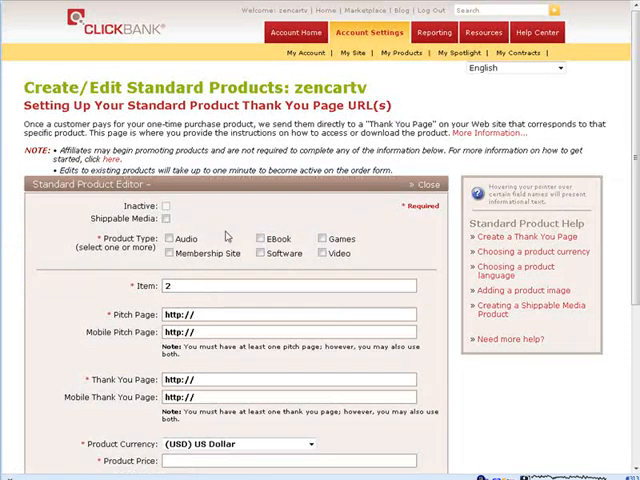
{"action": "left_click", "coordinate": [324, 253]}
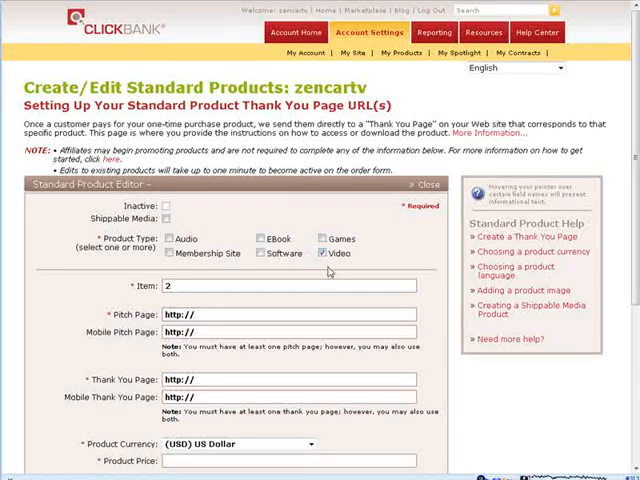
{"action": "left_click", "coordinate": [290, 285]}
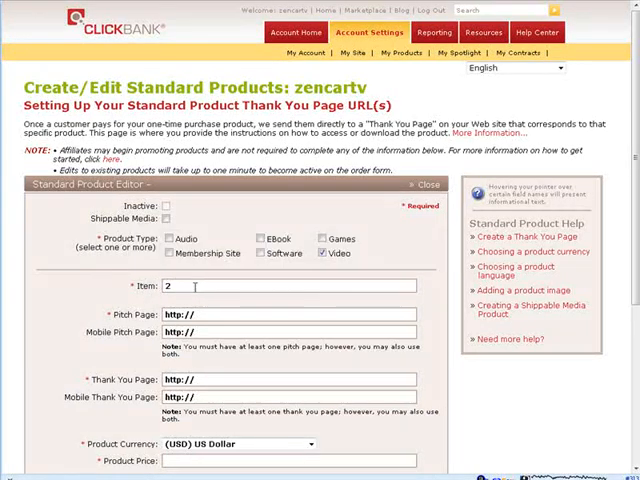
View the /zencart-videos/upsell-fgt/ directory index listing upsell1.html and zc-12574up.html.
{"action": "scroll", "scroll_direction": "down", "scroll_amount": 3}
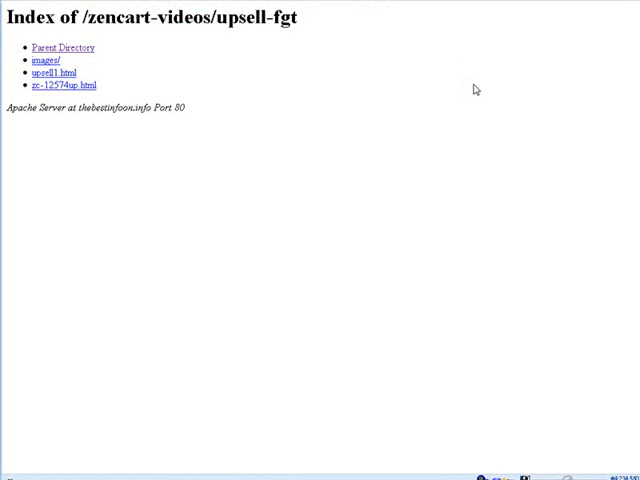
{"action": "mouse_move", "coordinate": [476, 89]}
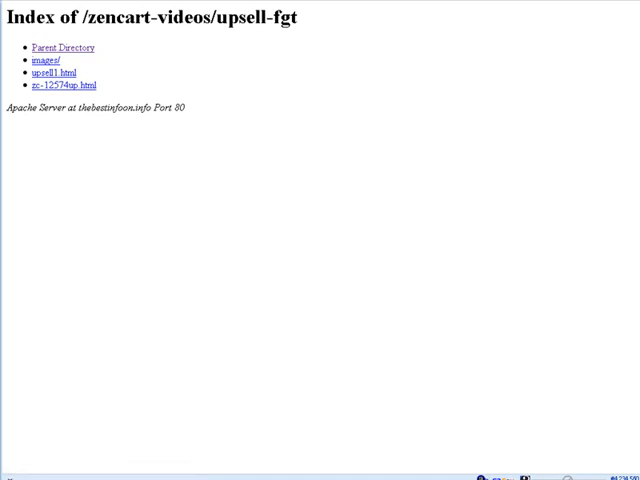
{"action": "mouse_move", "coordinate": [267, 51]}
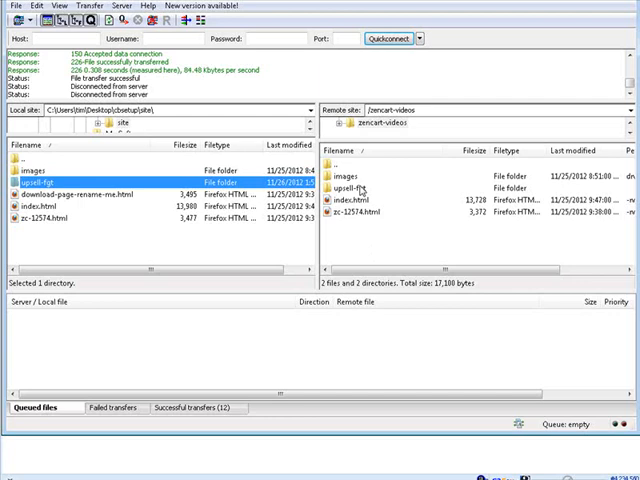
Open the server's upsell-fgt folder and open upsell1.html inside it.
{"action": "double_click", "coordinate": [362, 188]}
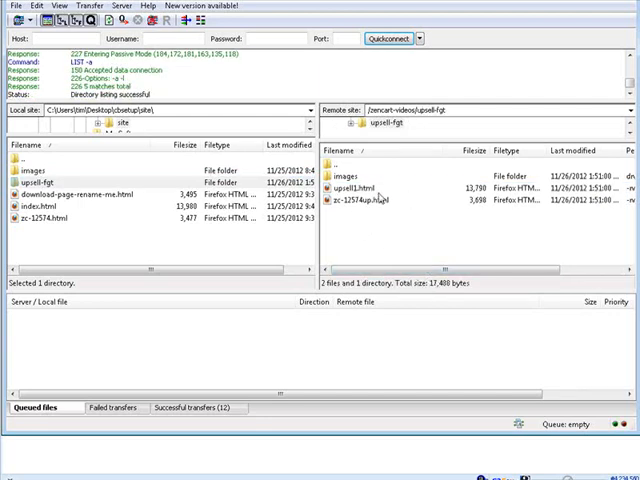
{"action": "mouse_move", "coordinate": [375, 200]}
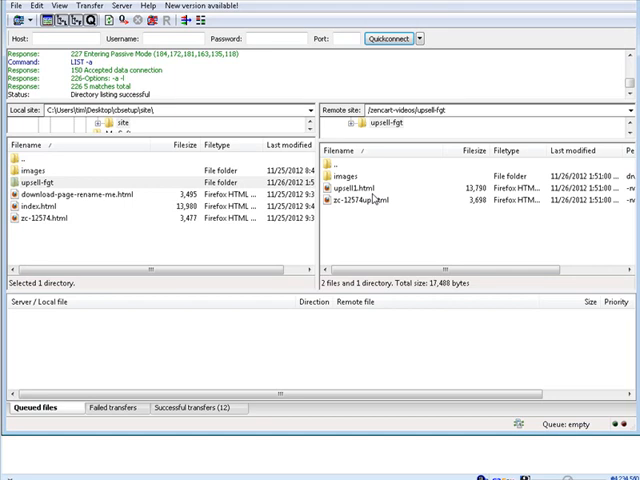
{"action": "left_click", "coordinate": [360, 189]}
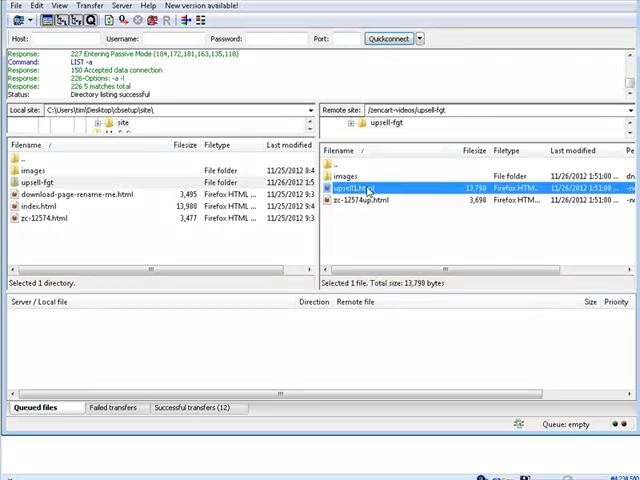
{"action": "double_click", "coordinate": [362, 189]}
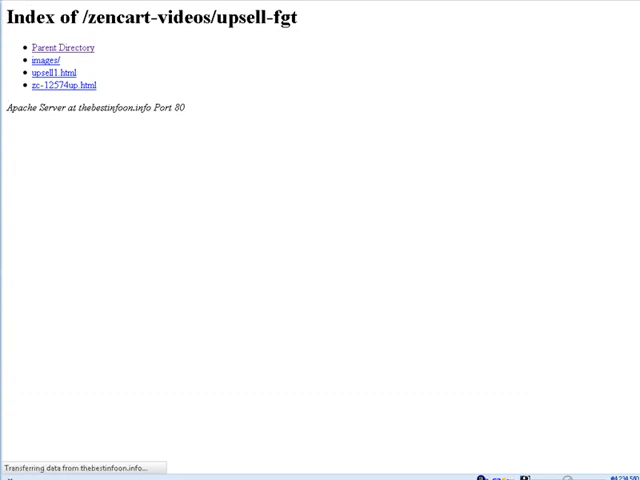
View the upsell1.html pitch page, then the zc-12574up.html download links.
{"action": "left_click", "coordinate": [48, 72]}
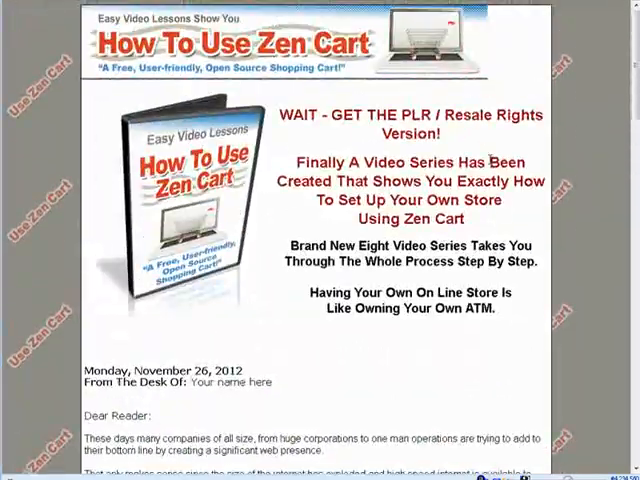
{"action": "scroll", "scroll_direction": "down", "scroll_amount": 3}
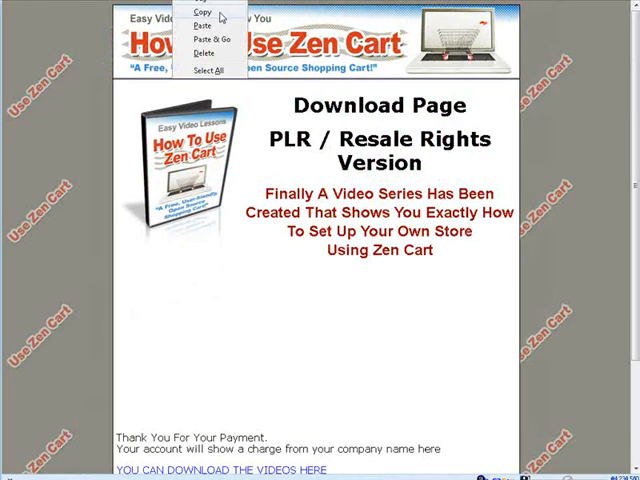
{"action": "scroll", "scroll_direction": "down", "scroll_amount": 3}
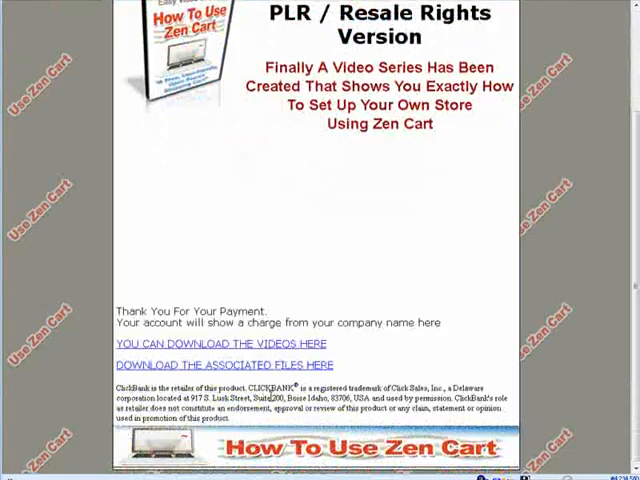
{"action": "scroll", "scroll_direction": "up", "scroll_amount": 3}
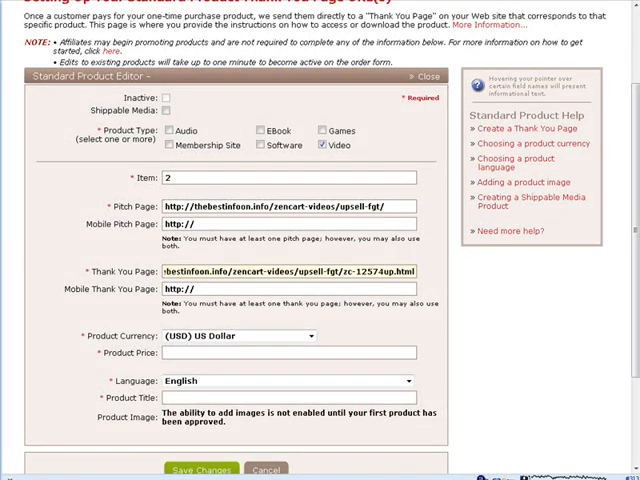
Give item 2 price 47.00 and title 'How to set up and use Zencart - Video Series PLR / Resale V', and save.
{"action": "scroll", "scroll_direction": "down", "scroll_amount": 3}
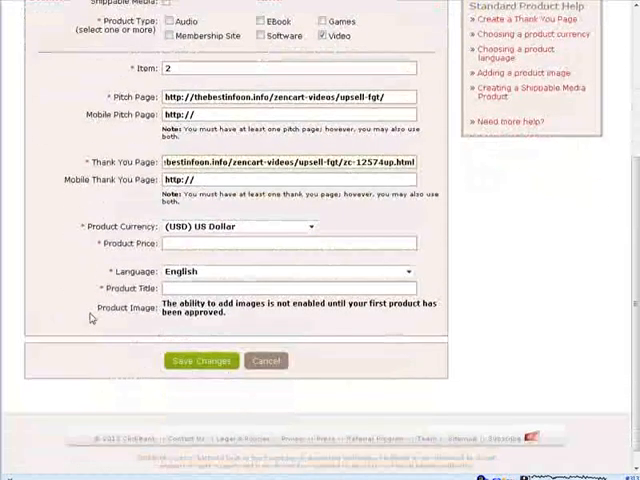
{"action": "left_click", "coordinate": [290, 243]}
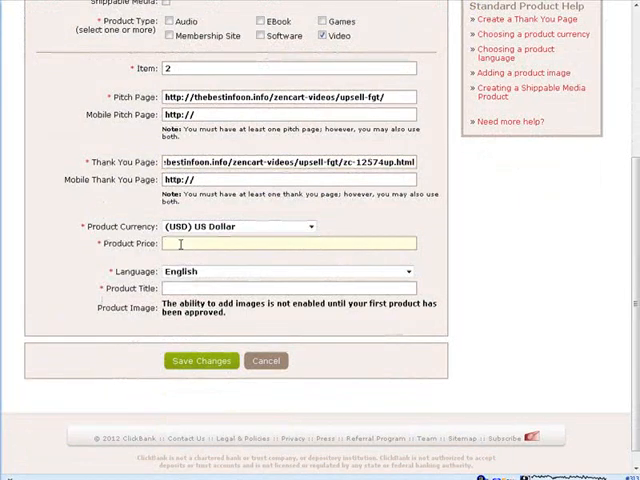
{"action": "type", "text": "47.00"}
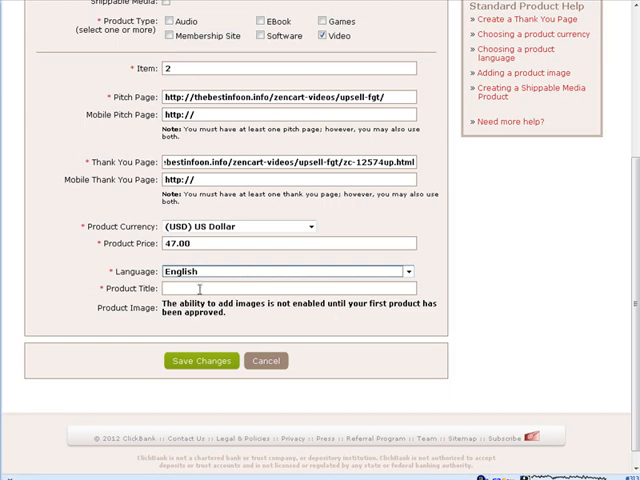
{"action": "type", "text": "How to set up and use Zencart - Video Series PLR / Resale V"}
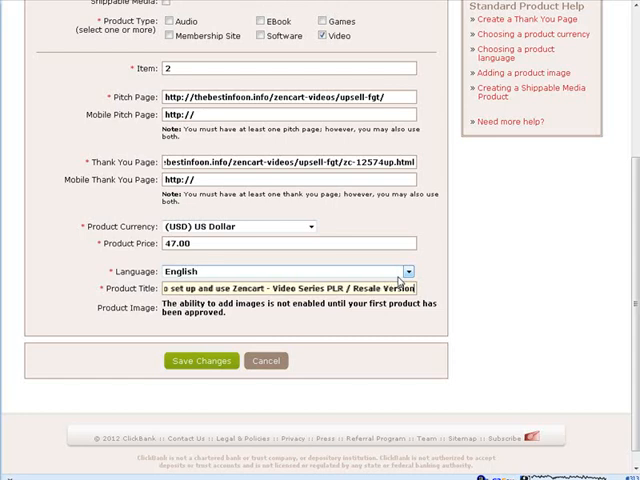
{"action": "left_click", "coordinate": [201, 361]}
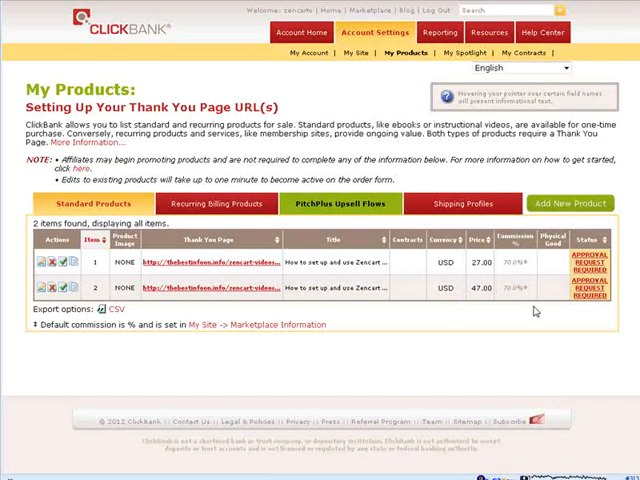
{"action": "mouse_move", "coordinate": [256, 305]}
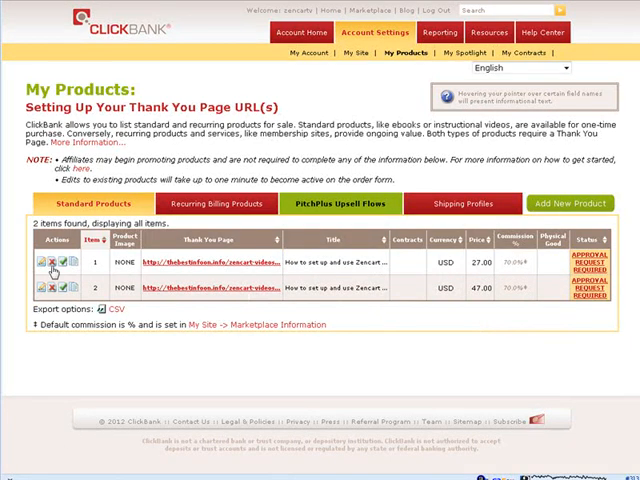
{"action": "mouse_move", "coordinate": [338, 204]}
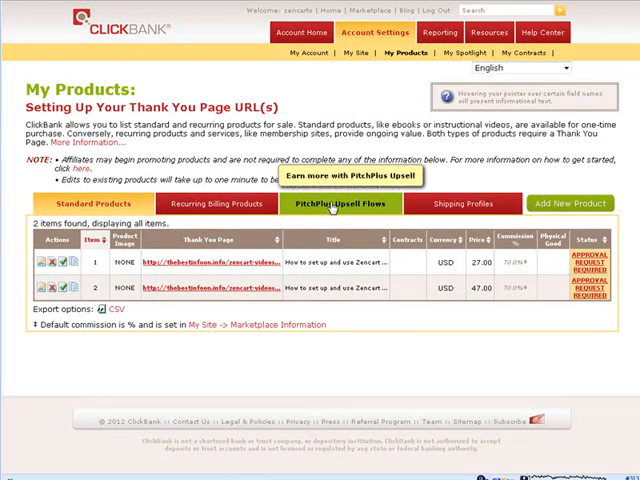
Create a new PitchPlus upsell flow named 'upsell1'.
{"action": "left_click", "coordinate": [340, 204]}
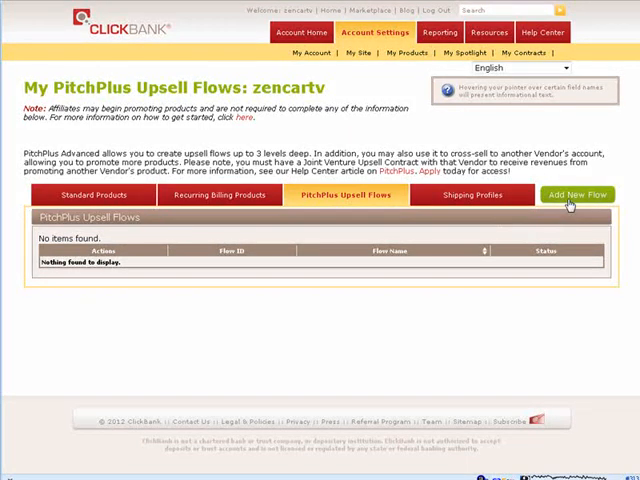
{"action": "left_click", "coordinate": [577, 195]}
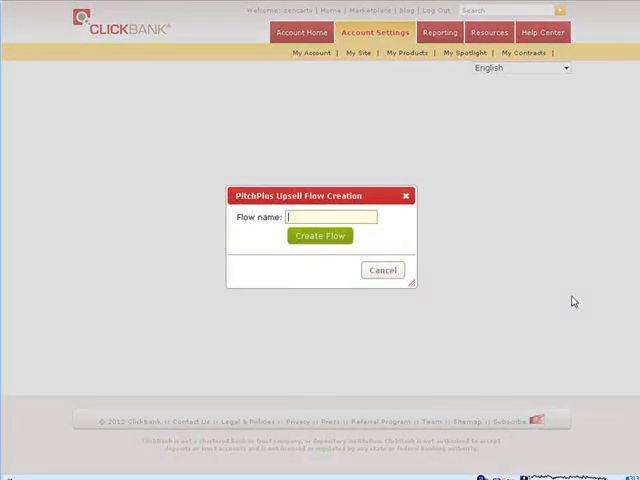
{"action": "type", "text": "u"}
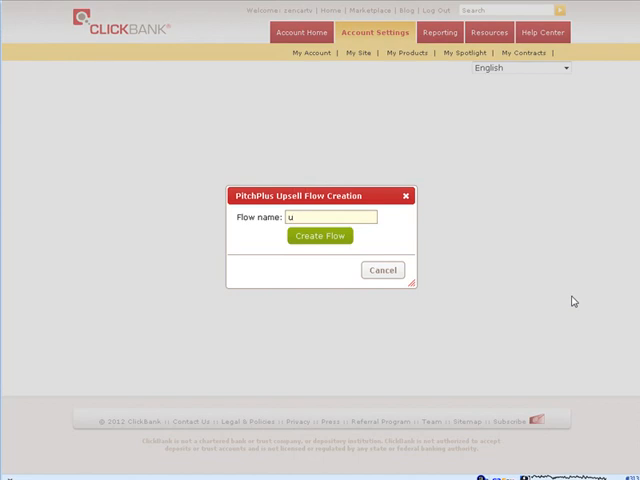
{"action": "type", "text": "psell1"}
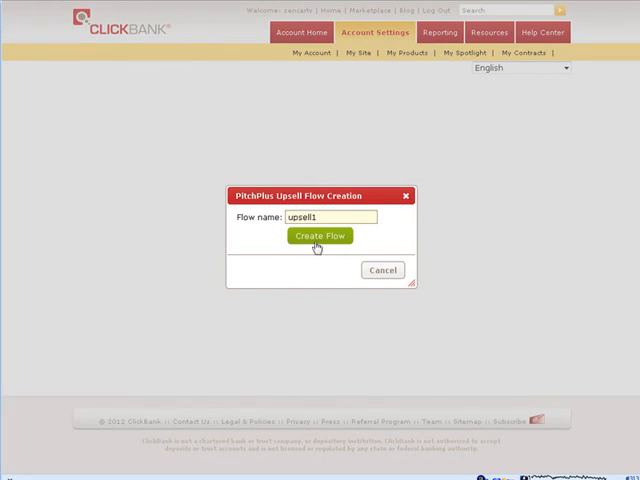
{"action": "left_click", "coordinate": [319, 235]}
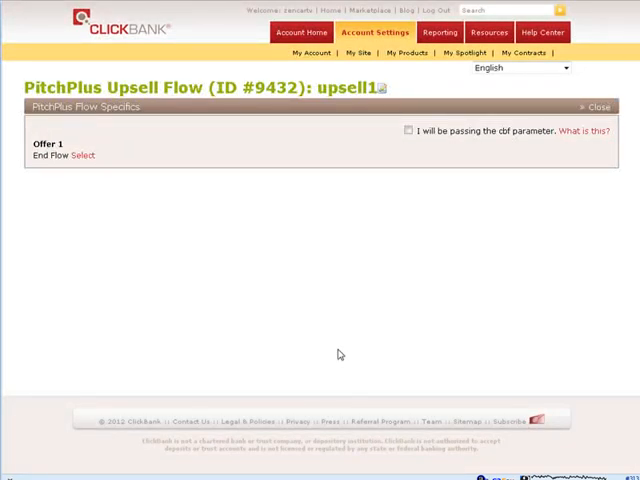
{"action": "mouse_move", "coordinate": [371, 135]}
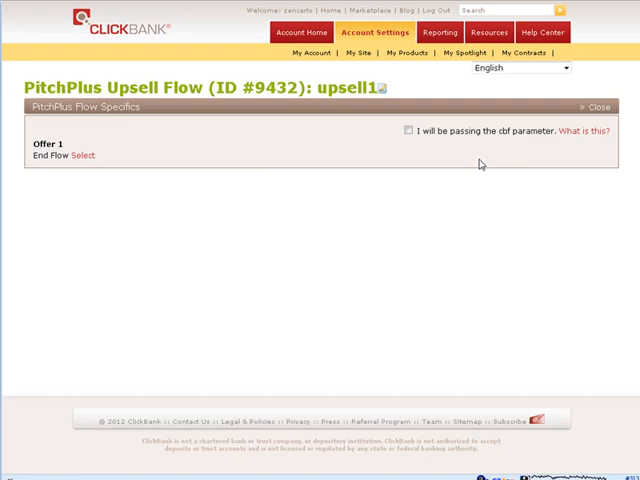
{"action": "mouse_move", "coordinate": [463, 163]}
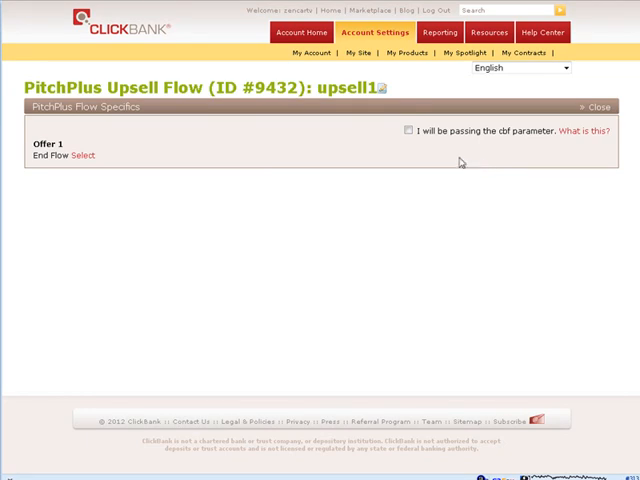
{"action": "mouse_move", "coordinate": [424, 224]}
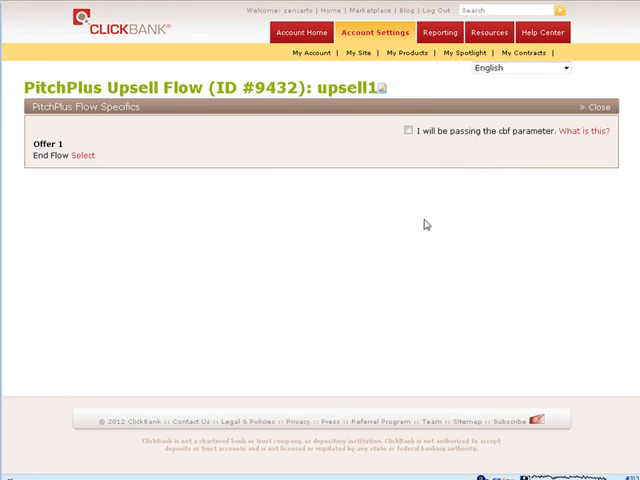
Enable 'I will be passing the cbf parameter' for the upsell1 flow.
{"action": "left_click", "coordinate": [407, 131]}
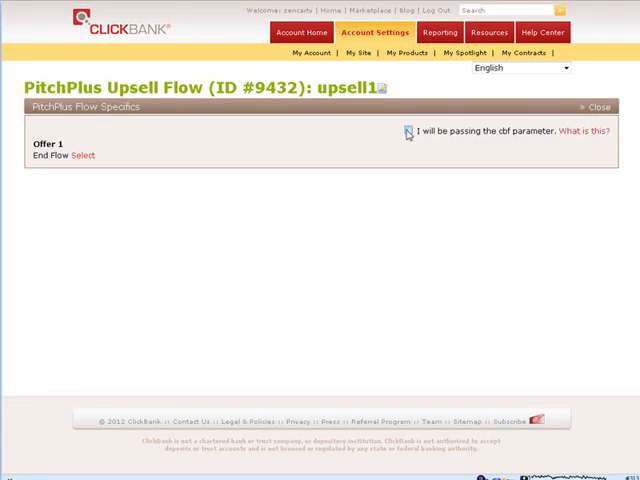
{"action": "left_click", "coordinate": [409, 131]}
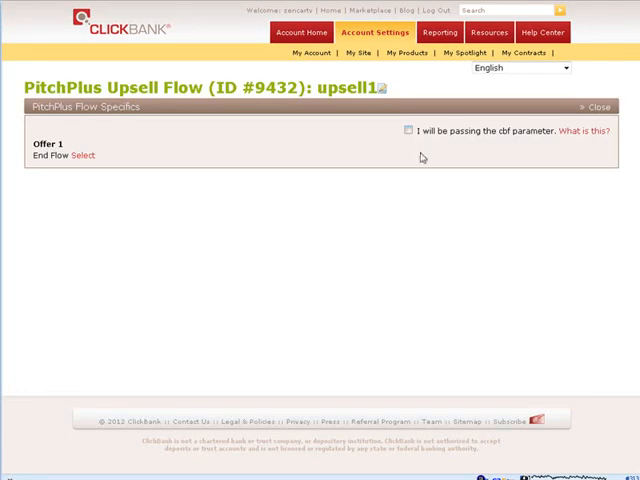
{"action": "left_click", "coordinate": [408, 131]}
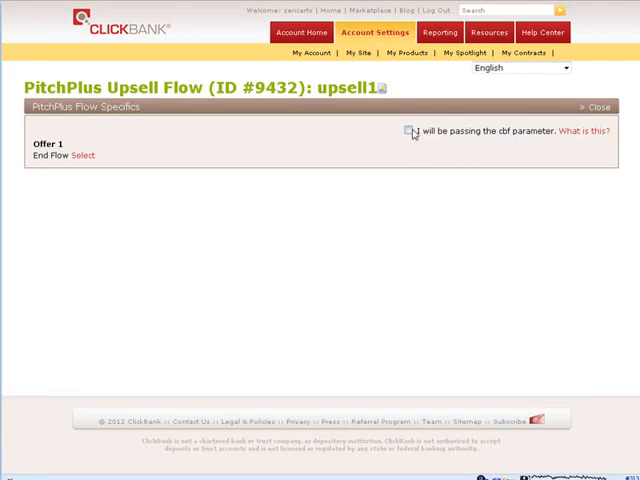
{"action": "left_click", "coordinate": [408, 131]}
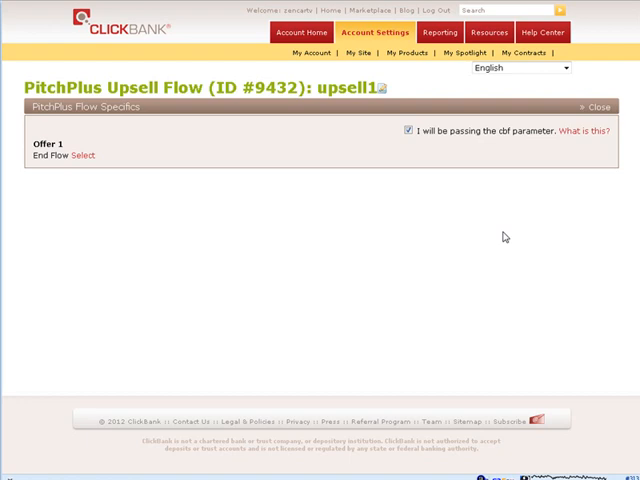
{"action": "mouse_move", "coordinate": [268, 168]}
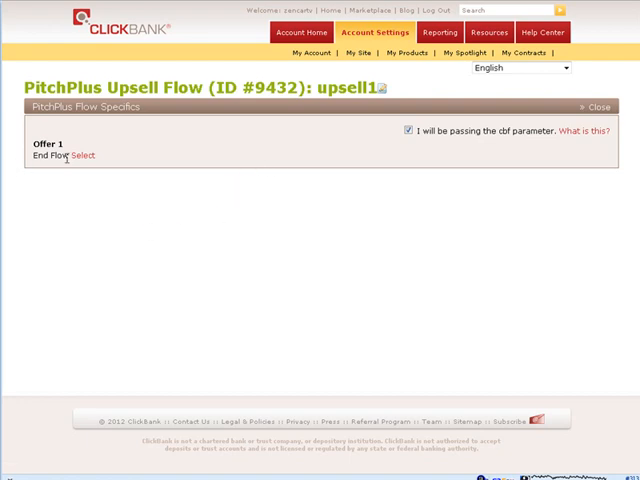
Select product 2 as the product for Offer 1.
{"action": "left_click", "coordinate": [79, 155]}
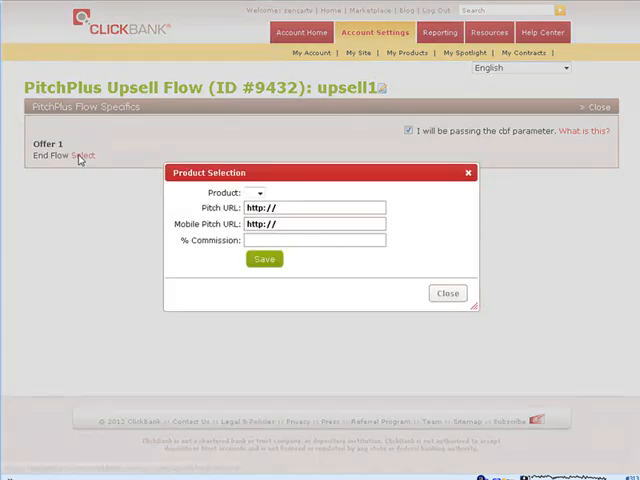
{"action": "mouse_move", "coordinate": [155, 325]}
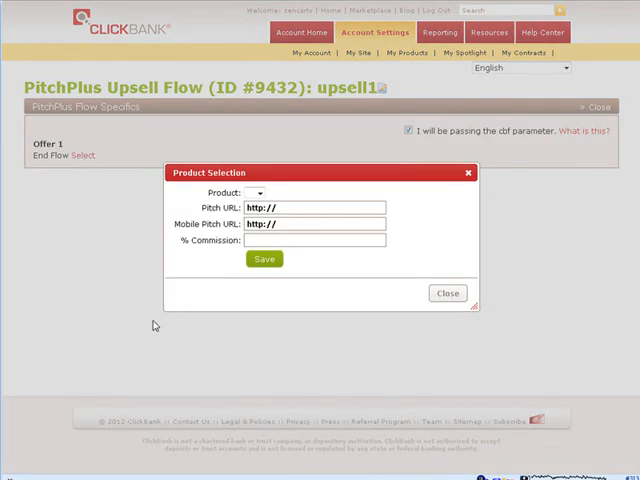
{"action": "left_click", "coordinate": [259, 193]}
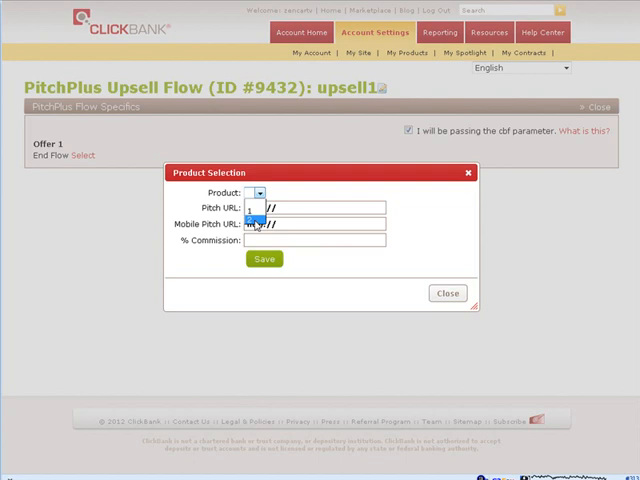
{"action": "left_click", "coordinate": [256, 193]}
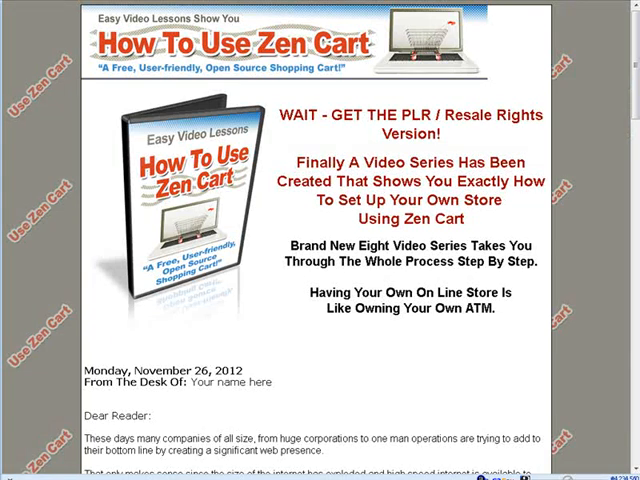
Paste the upsell-fgt pitch URL, set 50% commission, and save the offer.
{"action": "right_click", "coordinate": [230, 20]}
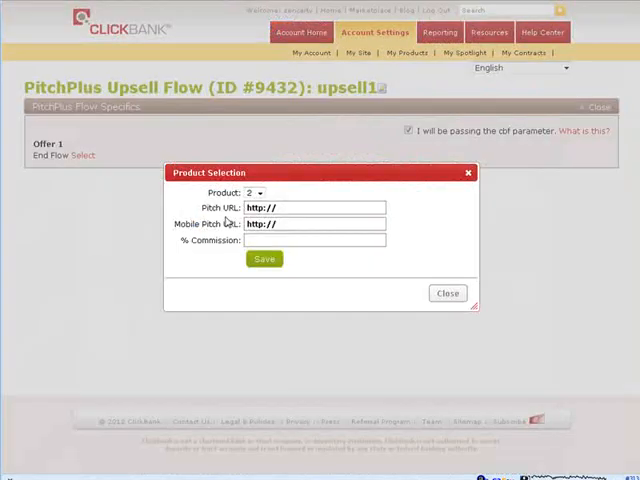
{"action": "triple_click", "coordinate": [312, 207]}
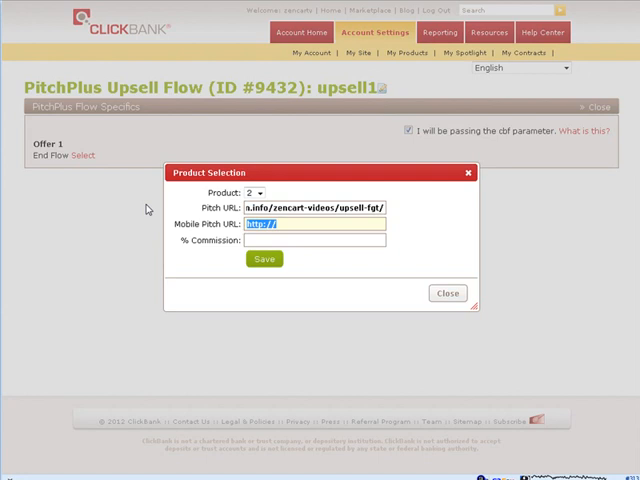
{"action": "left_click", "coordinate": [315, 240]}
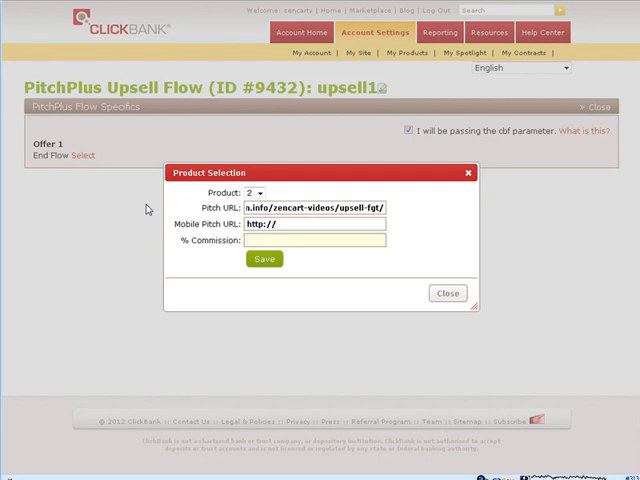
{"action": "type", "text": "50"}
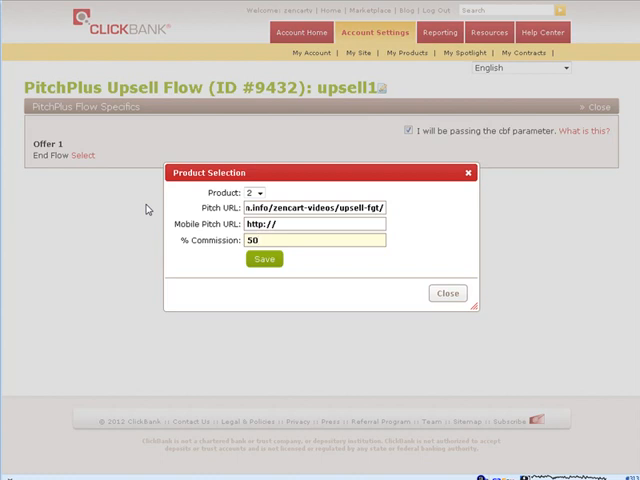
{"action": "left_click", "coordinate": [263, 259]}
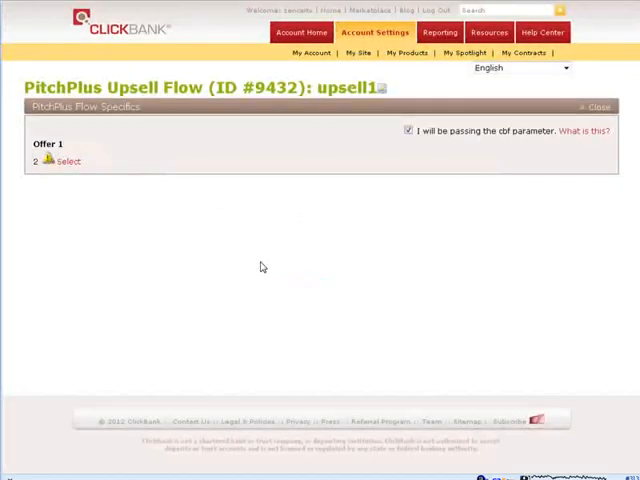
{"action": "left_click", "coordinate": [596, 107]}
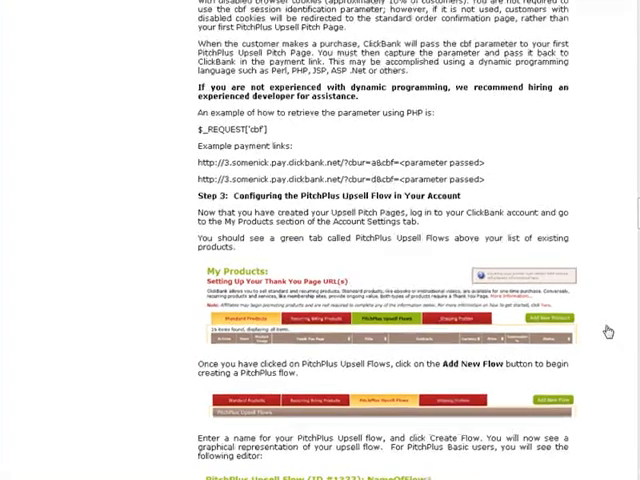
{"action": "scroll", "scroll_direction": "down", "scroll_amount": 3}
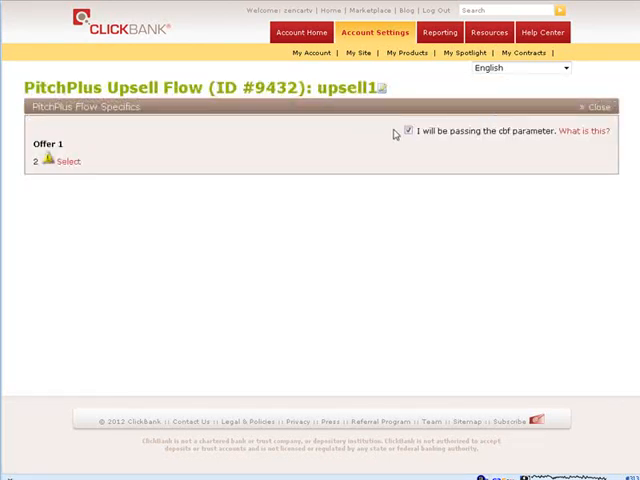
Untick 'I will be passing the cbf parameter' for upsell1 and review Offer 1's product settings.
{"action": "left_click", "coordinate": [408, 130]}
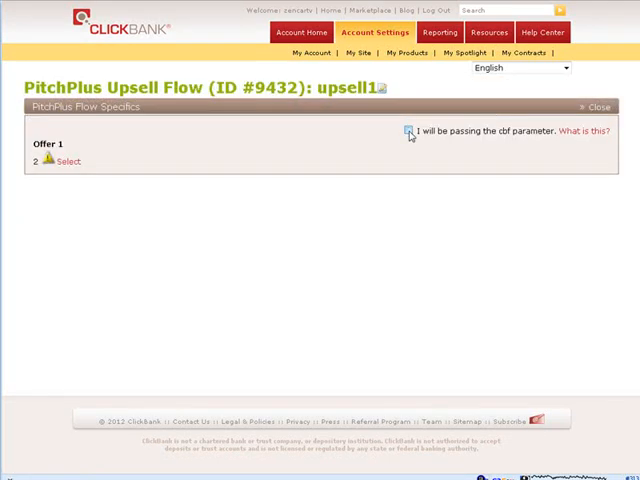
{"action": "left_click", "coordinate": [410, 131]}
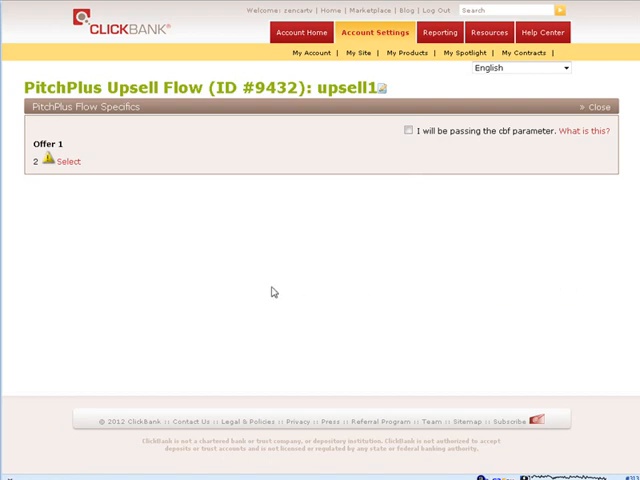
{"action": "mouse_move", "coordinate": [62, 162]}
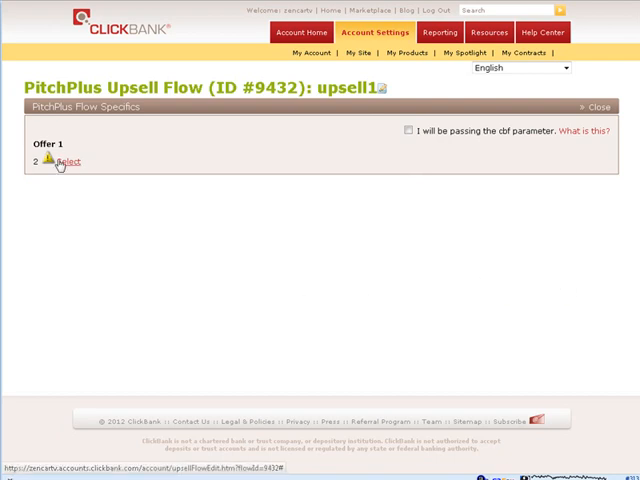
{"action": "left_click", "coordinate": [47, 161]}
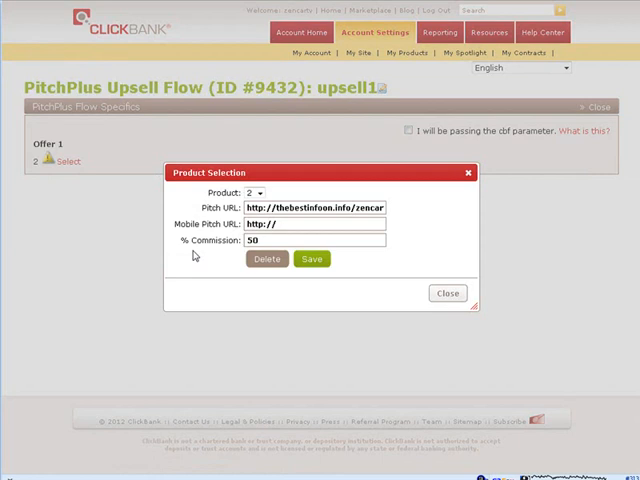
{"action": "left_click", "coordinate": [447, 292]}
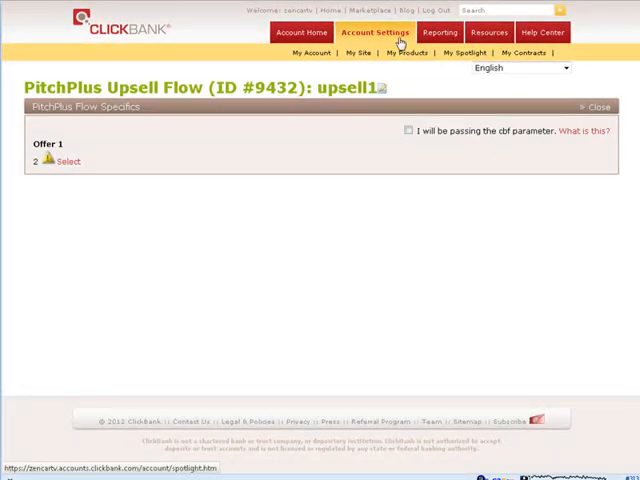
{"action": "left_click", "coordinate": [405, 53]}
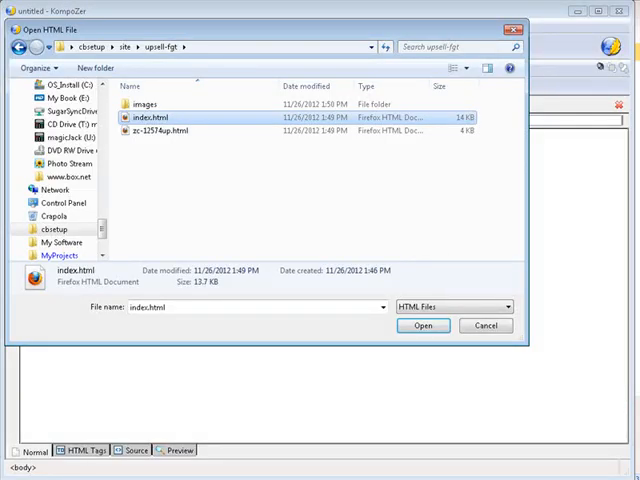
{"action": "mouse_move", "coordinate": [280, 327]}
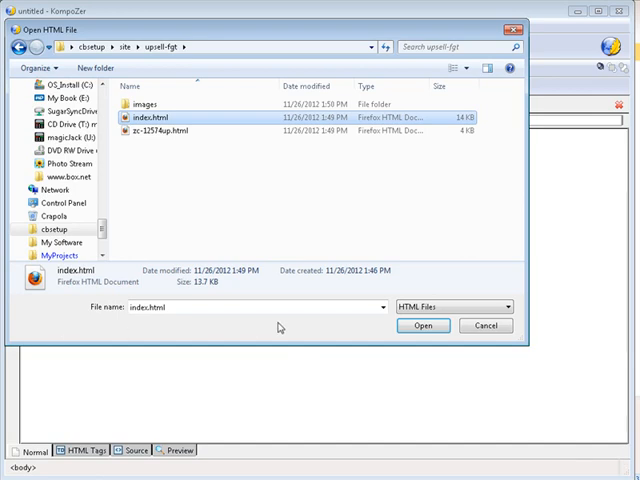
{"action": "left_click", "coordinate": [422, 325]}
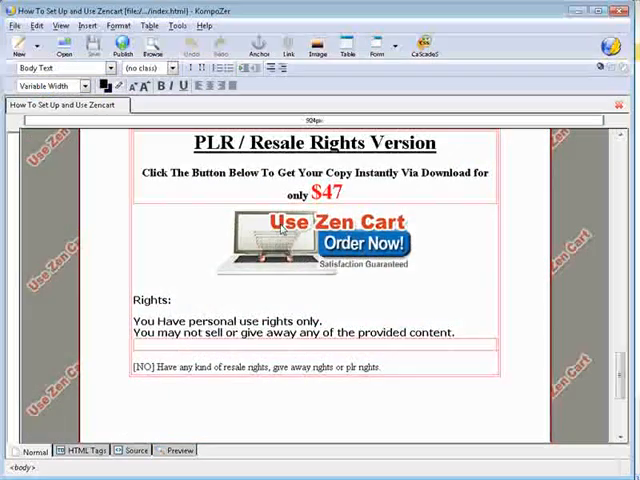
{"action": "left_click", "coordinate": [315, 240]}
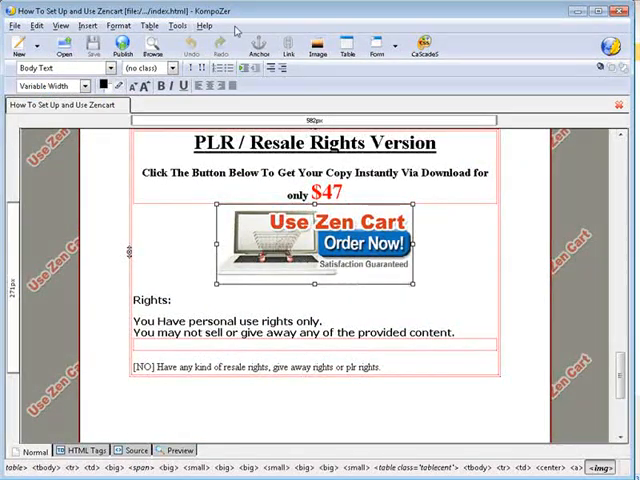
{"action": "double_click", "coordinate": [320, 240]}
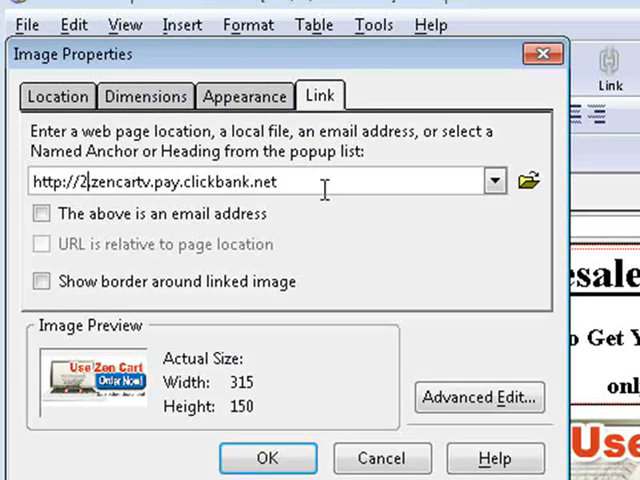
{"action": "type", "text": "."}
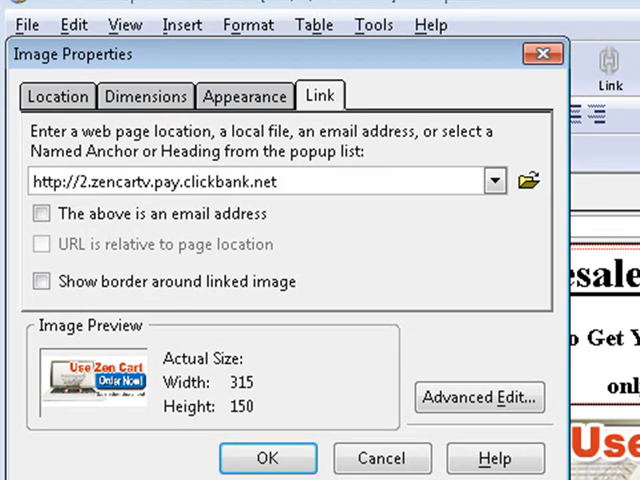
{"action": "type", "text": "/?cbur=a"}
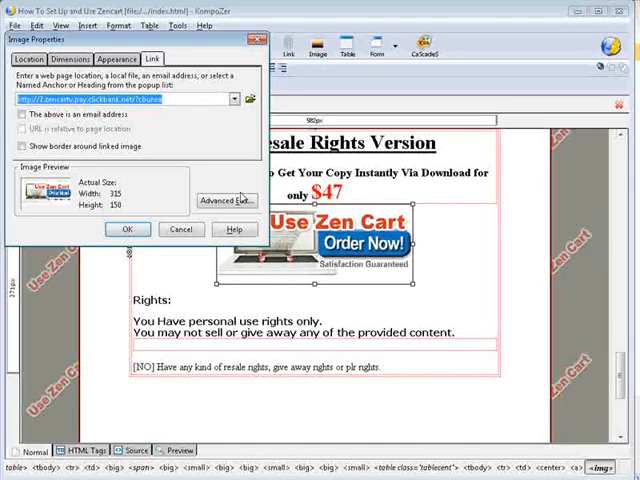
{"action": "left_click", "coordinate": [181, 229]}
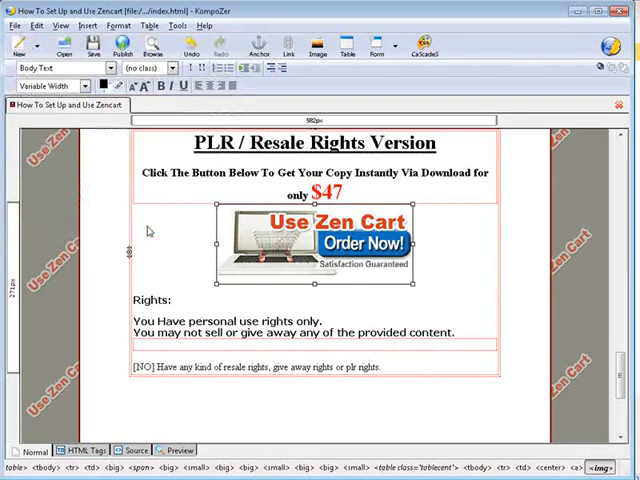
Type 'No Thanks - Let Me Contiue' on a new line below the Order Now image and select it.
{"action": "left_click", "coordinate": [172, 299]}
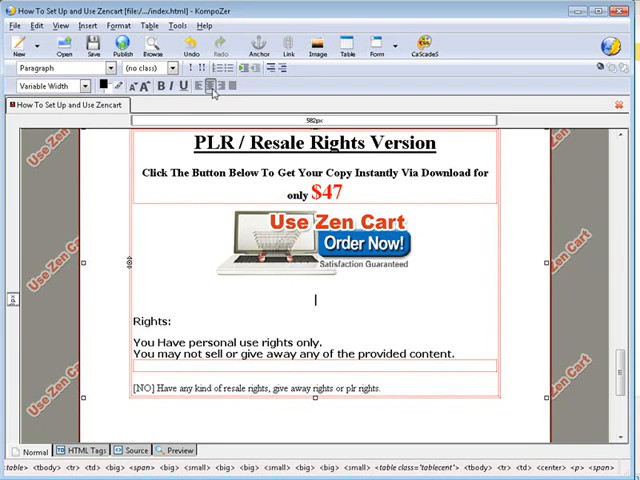
{"action": "mouse_move", "coordinate": [212, 87]}
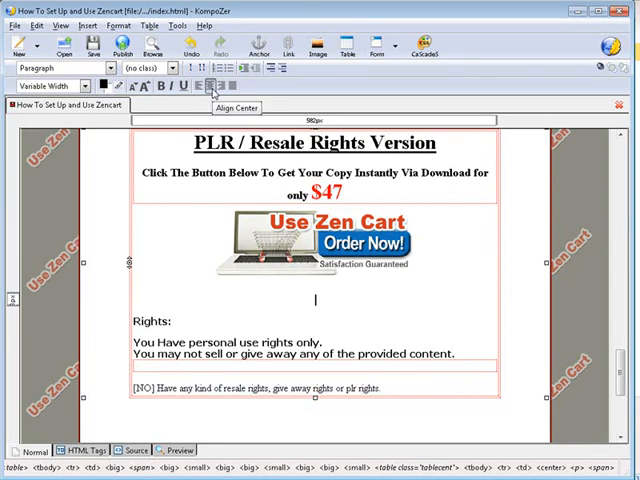
{"action": "type", "text": "No TH"}
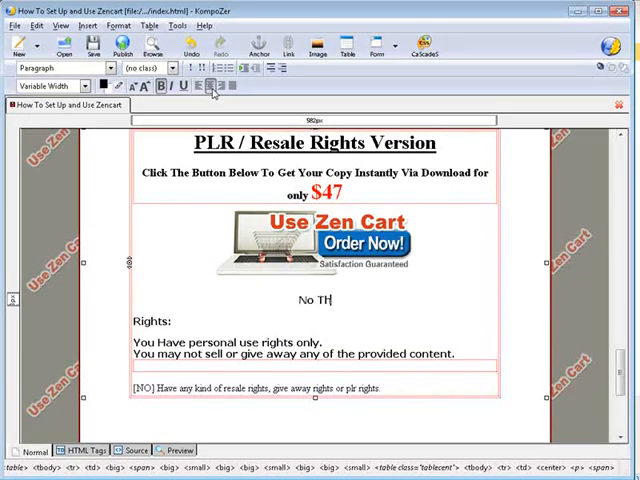
{"action": "type", "text": "anks"}
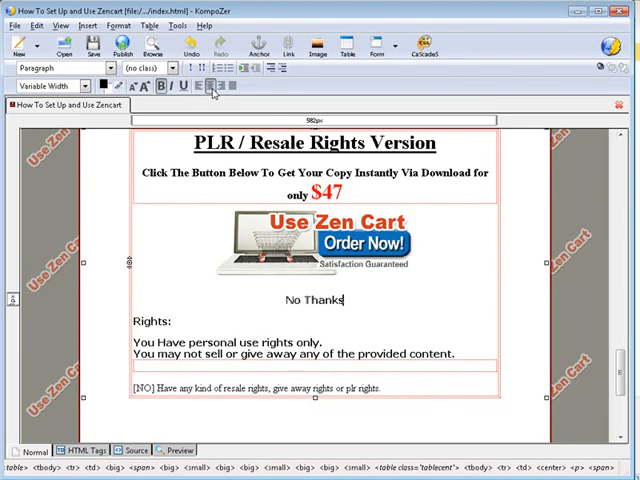
{"action": "type", "text": "- L"}
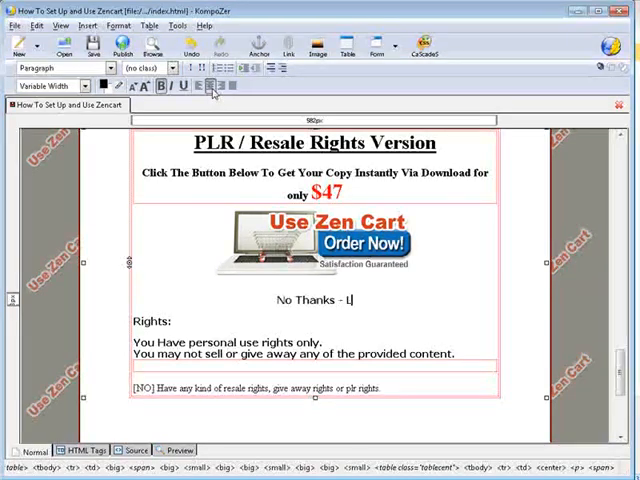
{"action": "type", "text": "et M"}
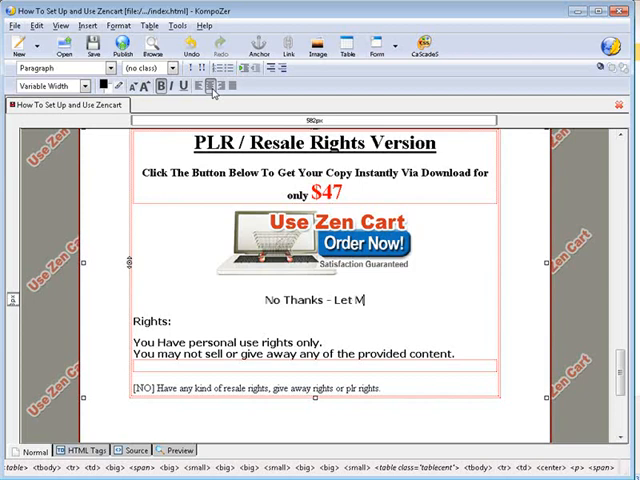
{"action": "type", "text": "e"}
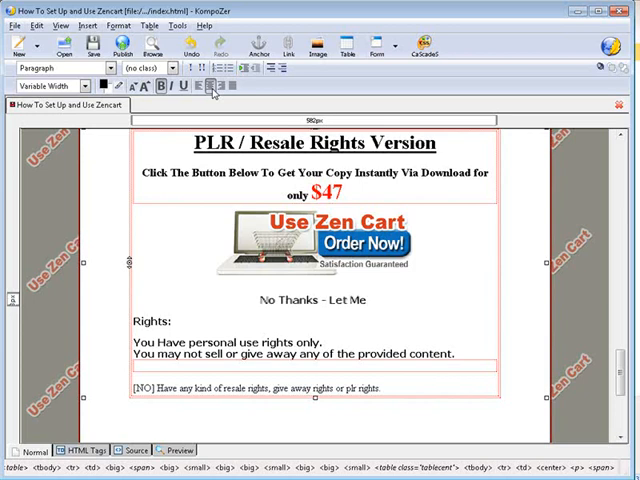
{"action": "type", "text": "Cor"}
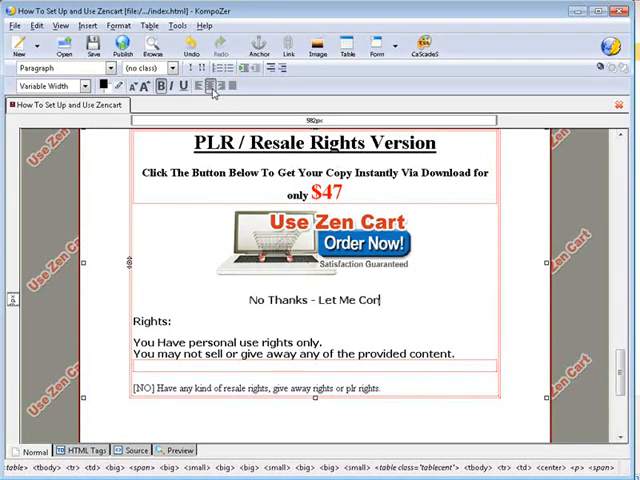
{"action": "type", "text": "tinu"}
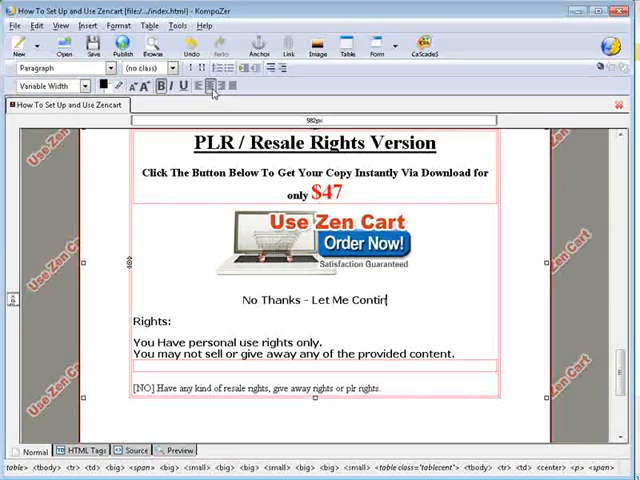
{"action": "key", "text": "BackSpace"}
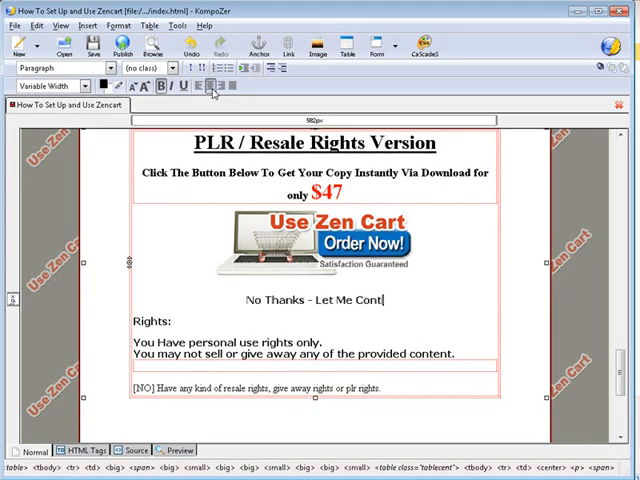
{"action": "type", "text": "iue"}
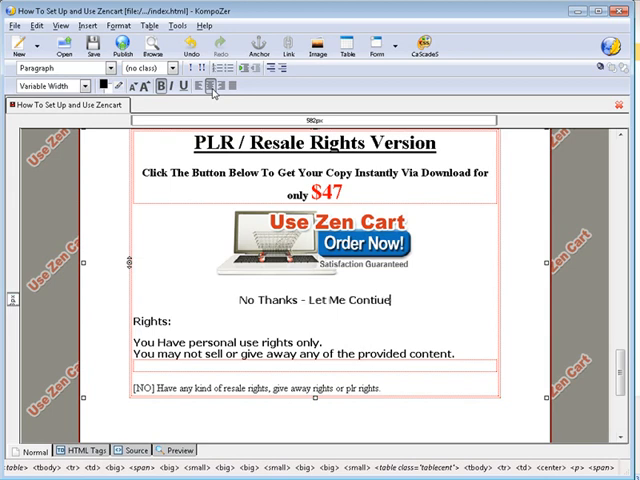
{"action": "mouse_move", "coordinate": [228, 294]}
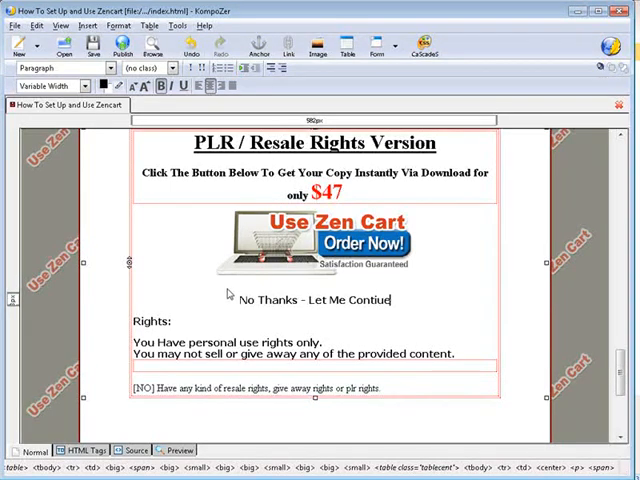
{"action": "double_click", "coordinate": [313, 299]}
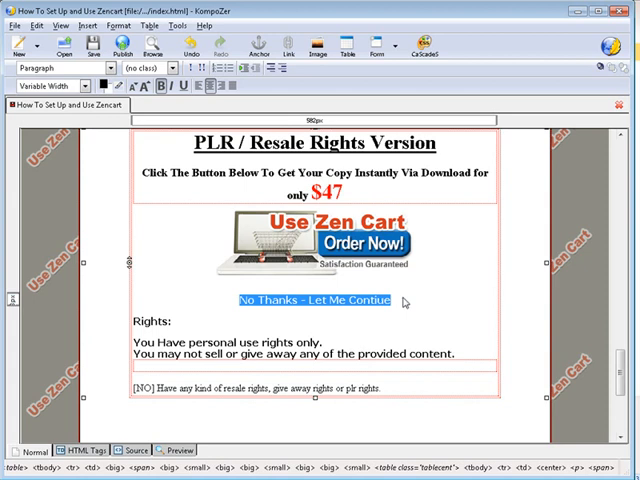
{"action": "mouse_move", "coordinate": [390, 310]}
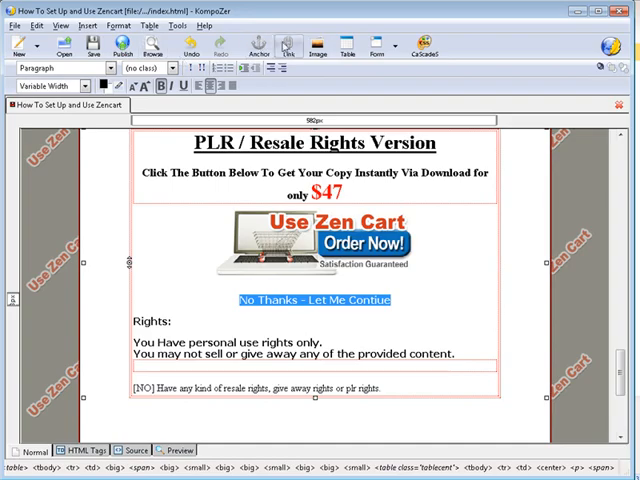
{"action": "left_click", "coordinate": [294, 47]}
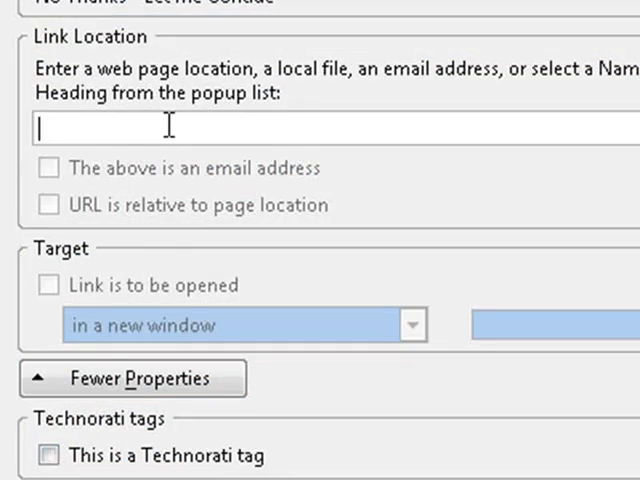
{"action": "type", "text": "http://2.zencartv.pay.clickbank.net/?cbur=a"}
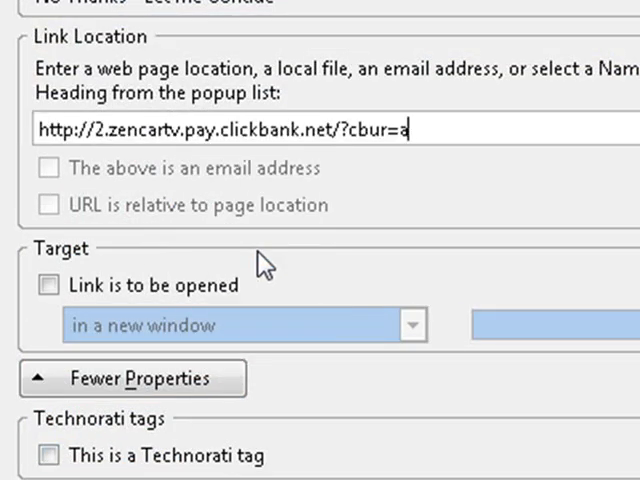
{"action": "type", "text": "d"}
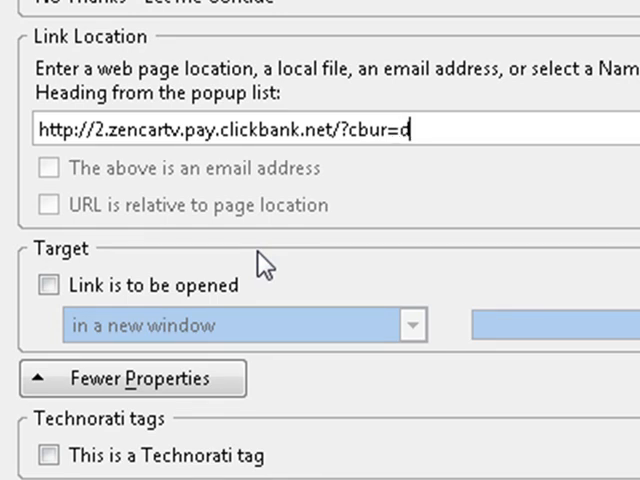
{"action": "mouse_move", "coordinate": [407, 187]}
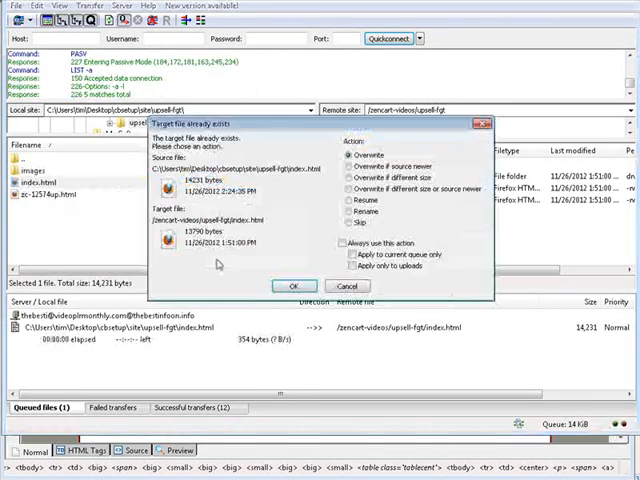
Overwrite the server's upsell-fgt index.html with the edited copy.
{"action": "left_click", "coordinate": [291, 286]}
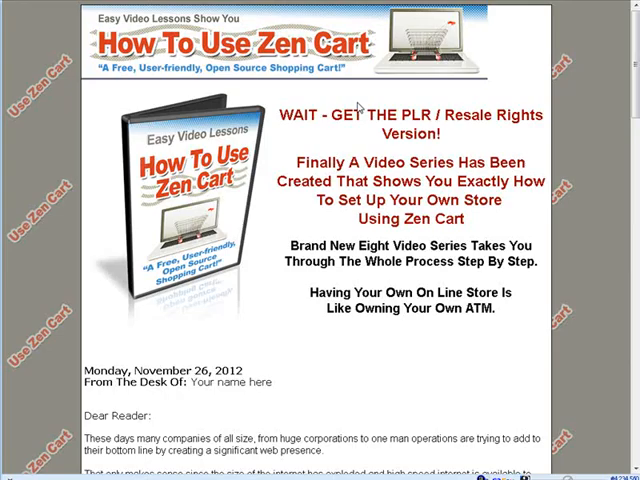
Test the $47 upsell page's Order Now image and 'No Thanks - Let Me Contiue' link in Firefox.
{"action": "scroll", "scroll_direction": "down", "scroll_amount": 3}
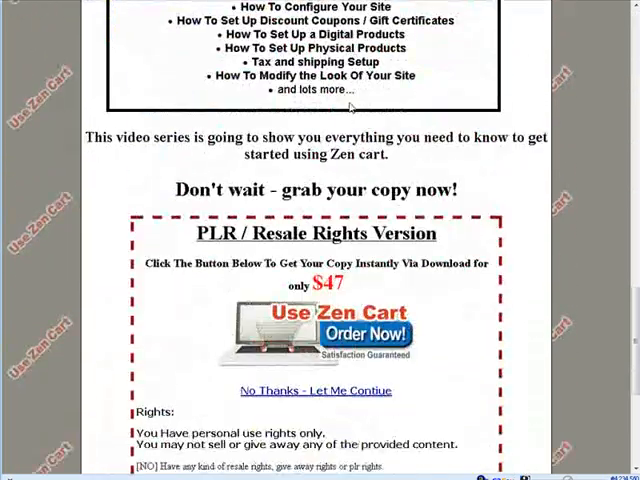
{"action": "scroll", "scroll_direction": "down", "scroll_amount": 3}
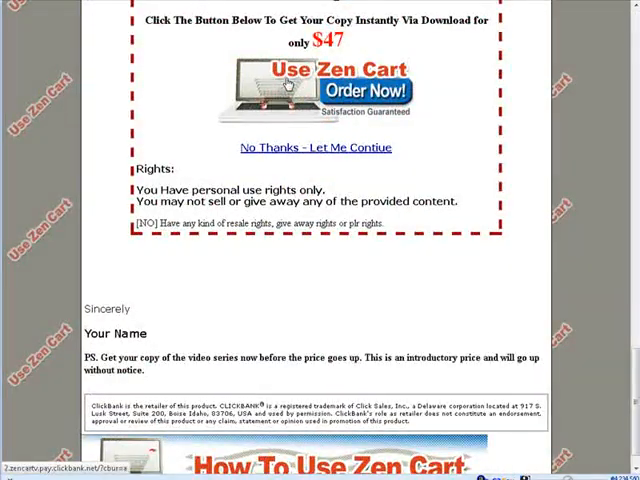
{"action": "left_click", "coordinate": [350, 91]}
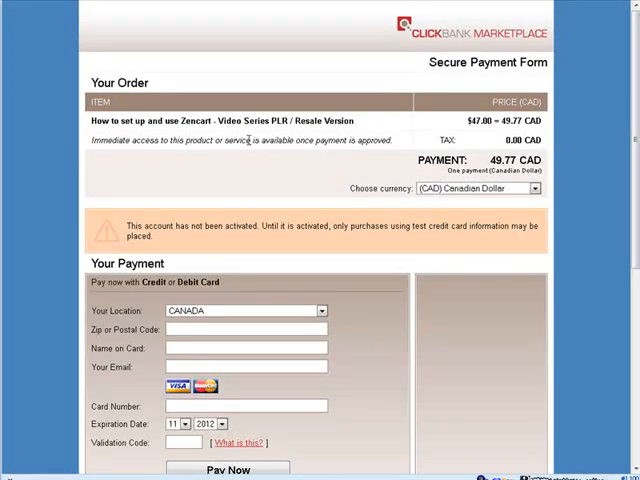
{"action": "scroll", "scroll_direction": "down", "scroll_amount": 3}
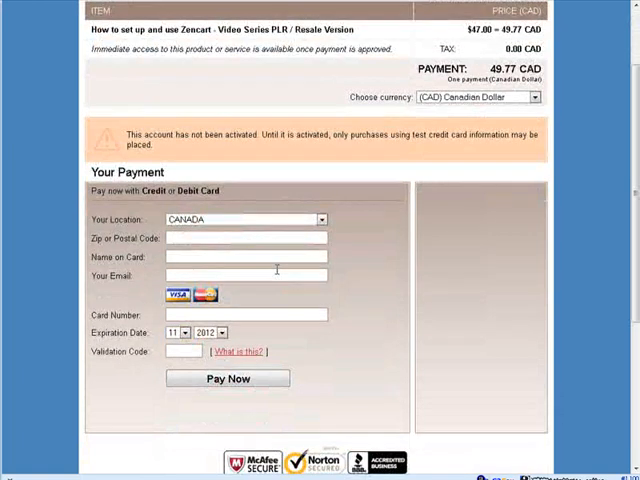
{"action": "scroll", "scroll_direction": "up", "scroll_amount": 3}
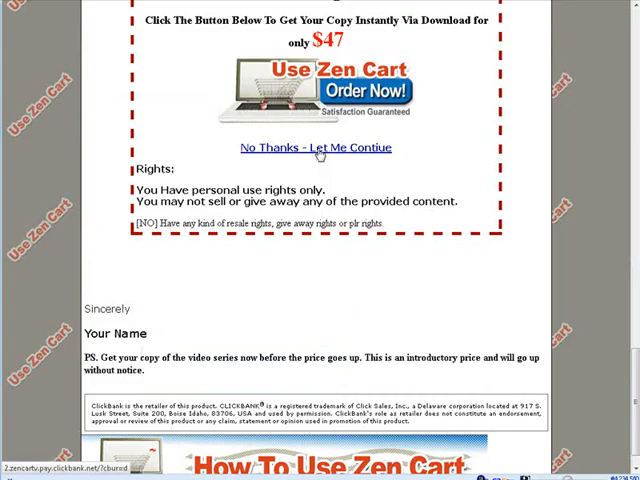
{"action": "left_click", "coordinate": [355, 90]}
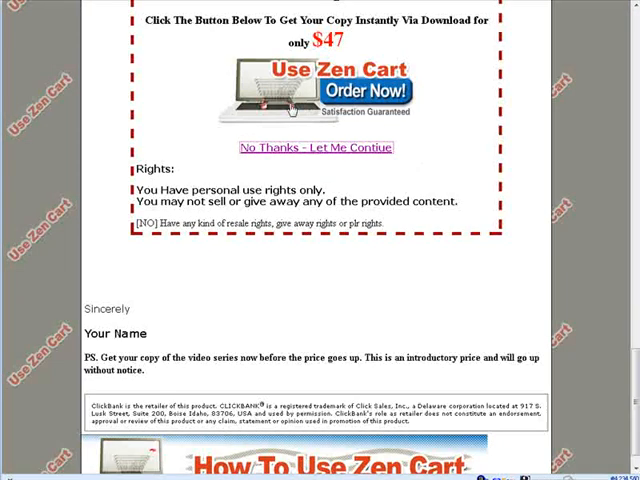
{"action": "left_click", "coordinate": [316, 147]}
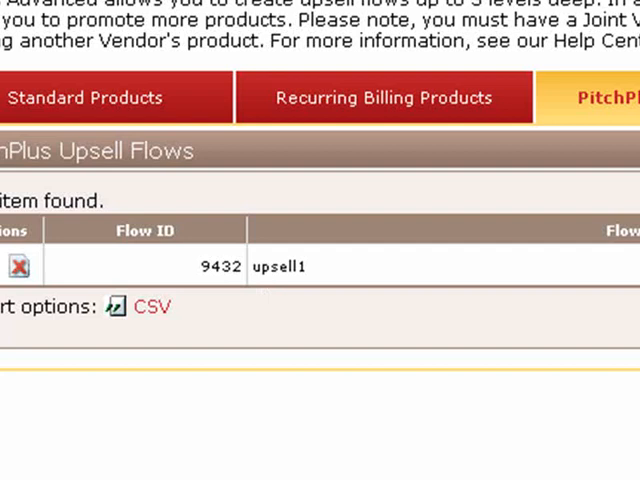
Select upsell1's flow ID 9432 on the PitchPlus Upsell Flows tab.
{"action": "double_click", "coordinate": [210, 266]}
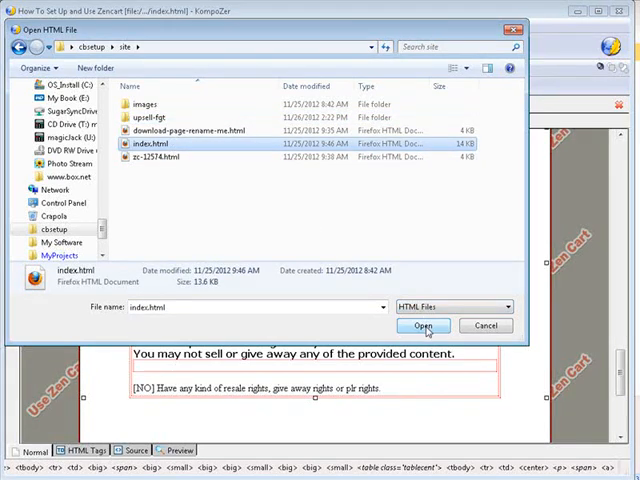
{"action": "left_click", "coordinate": [424, 325]}
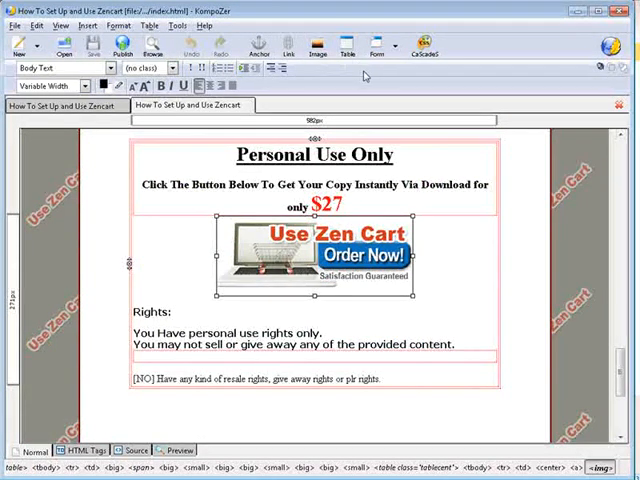
{"action": "double_click", "coordinate": [310, 250]}
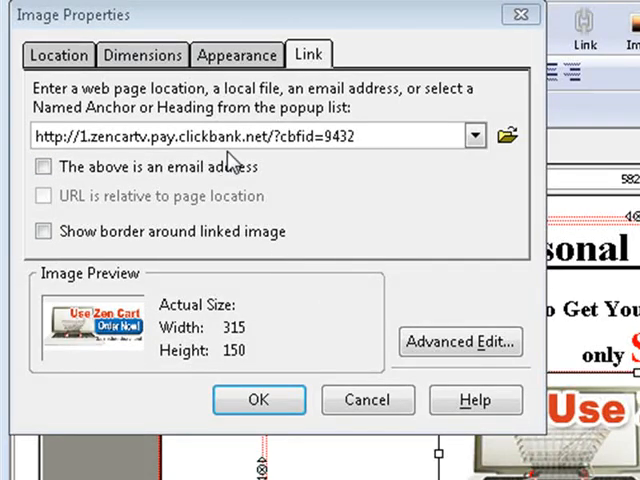
{"action": "mouse_move", "coordinate": [270, 160]}
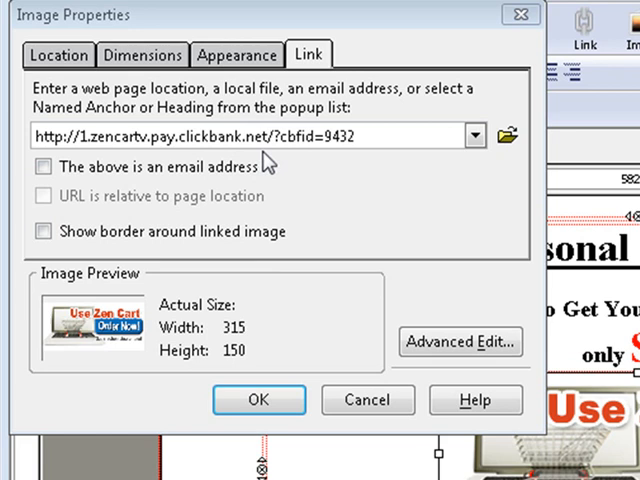
{"action": "mouse_move", "coordinate": [305, 160]}
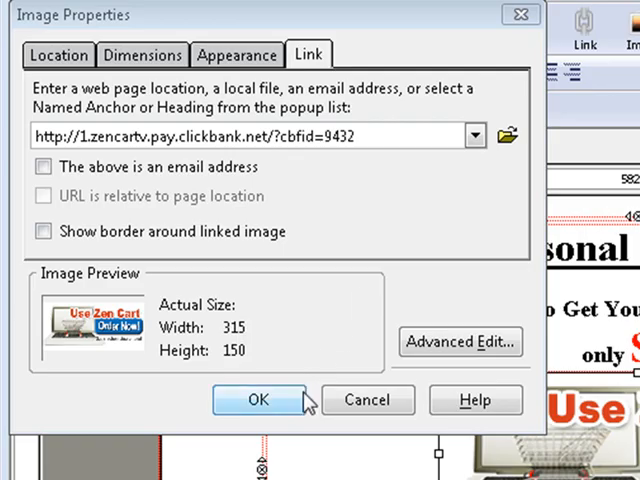
{"action": "left_click", "coordinate": [257, 399]}
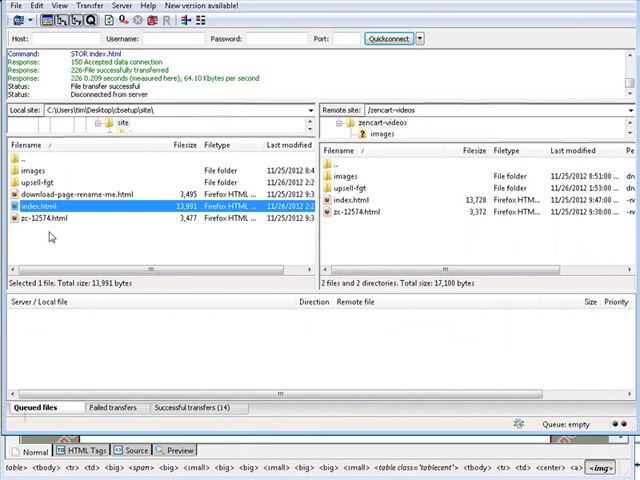
{"action": "mouse_move", "coordinate": [408, 184]}
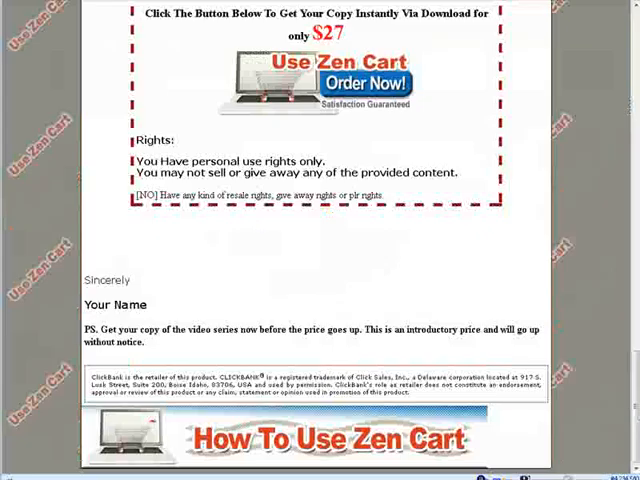
Click the Order Now image in the Personal Use Only box on the reloaded sales page.
{"action": "scroll", "scroll_direction": "up", "scroll_amount": 3}
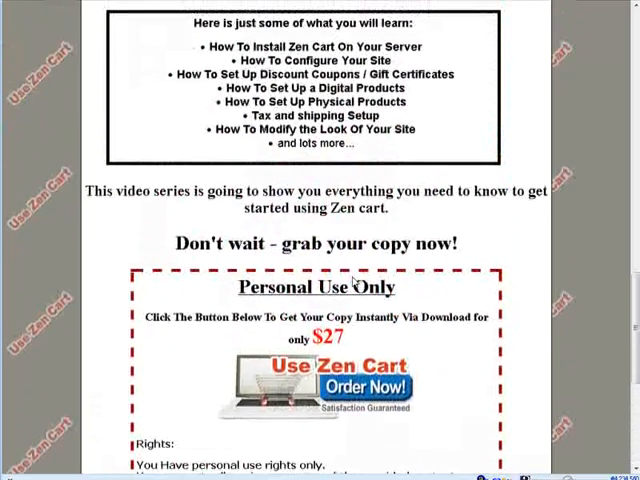
{"action": "scroll", "scroll_direction": "up", "scroll_amount": 3}
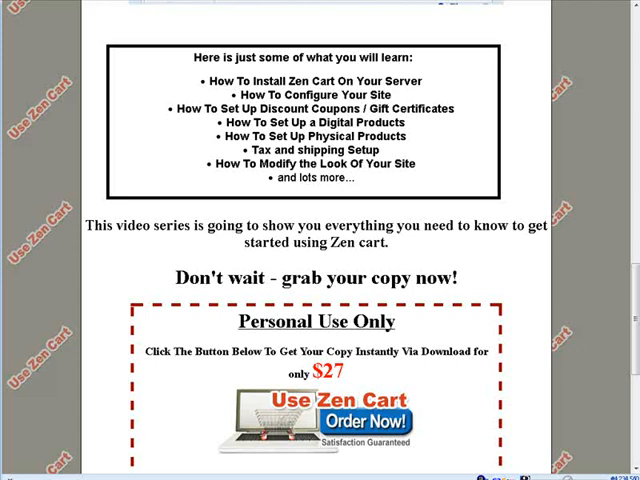
{"action": "mouse_move", "coordinate": [233, 255]}
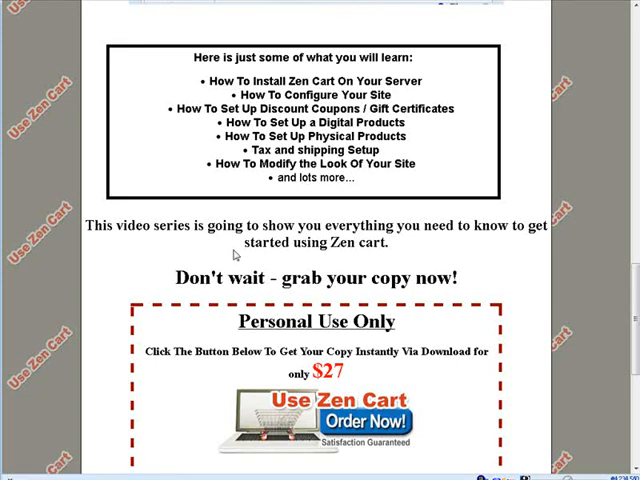
{"action": "mouse_move", "coordinate": [111, 45]}
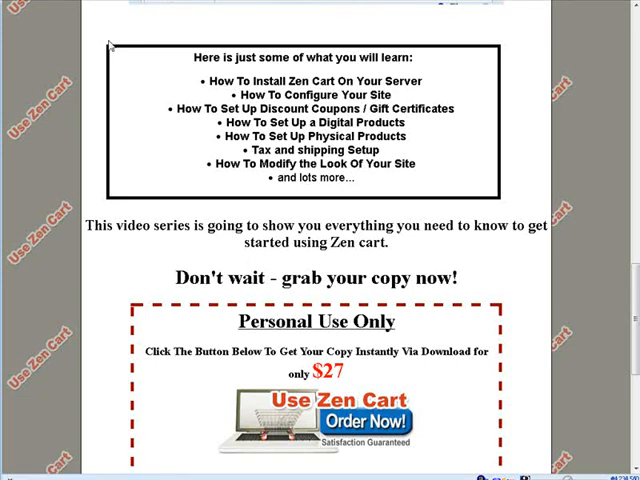
{"action": "scroll", "scroll_direction": "down", "scroll_amount": 3}
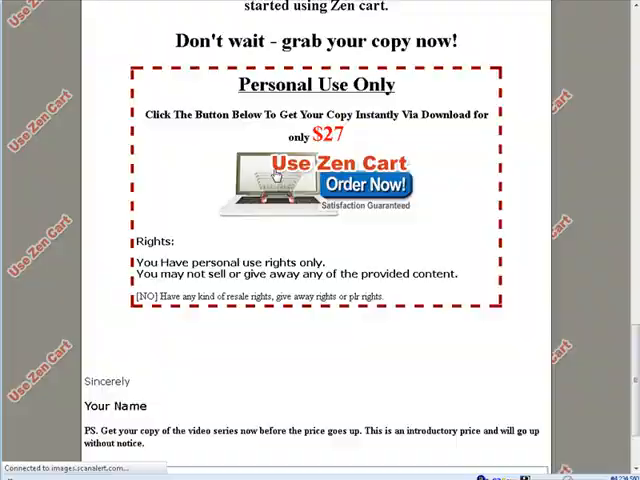
{"action": "left_click", "coordinate": [362, 183]}
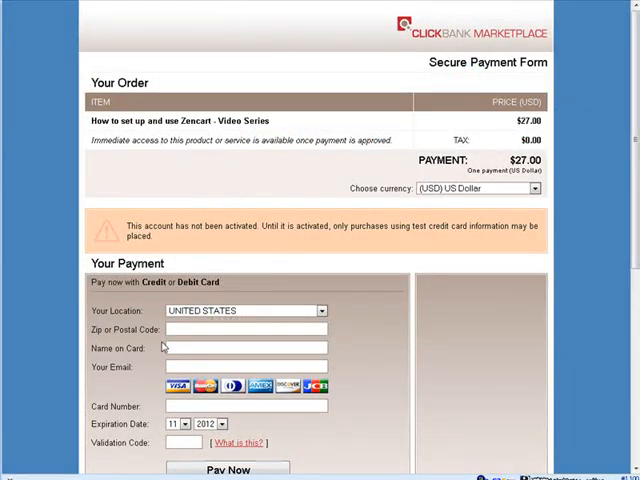
{"action": "mouse_move", "coordinate": [255, 313]}
{"action": "type", "text": "553"}
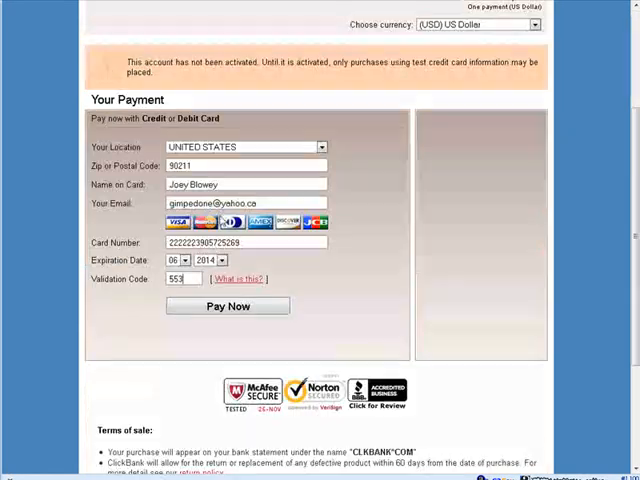
Submit the $27 video series order form with the test card details.
{"action": "left_click", "coordinate": [228, 306]}
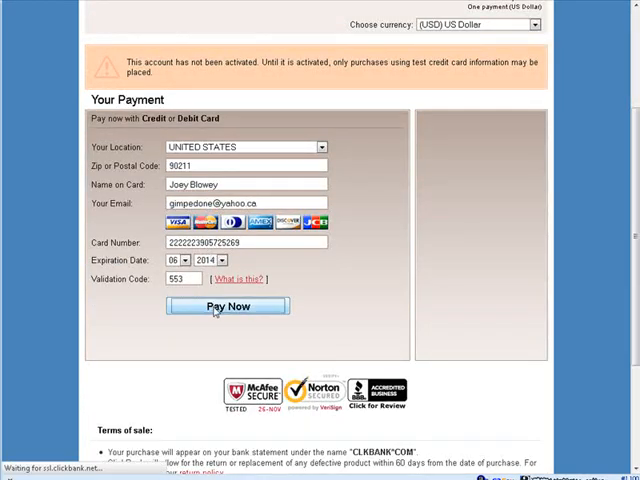
{"action": "left_click", "coordinate": [228, 306]}
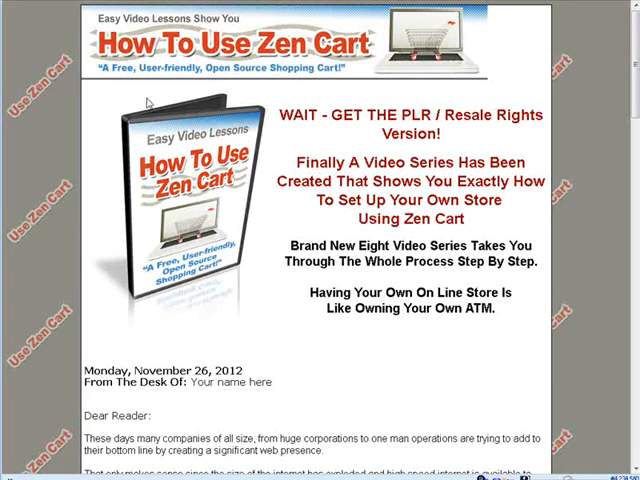
Order the $47 PLR / Resale Rights Version upsell from the upsell page.
{"action": "scroll", "scroll_direction": "down", "scroll_amount": 3}
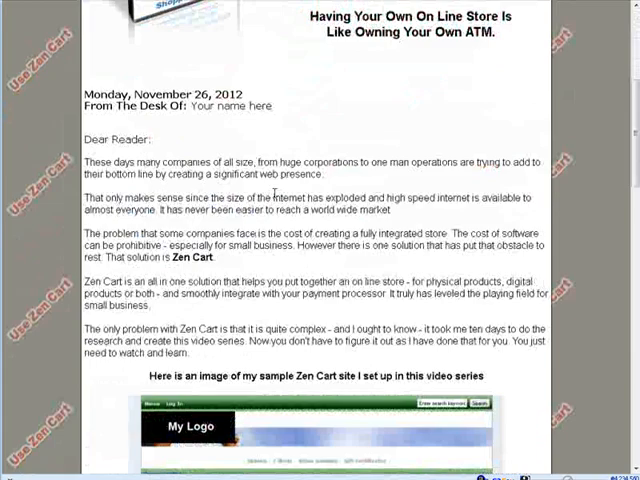
{"action": "scroll", "scroll_direction": "down", "scroll_amount": 3}
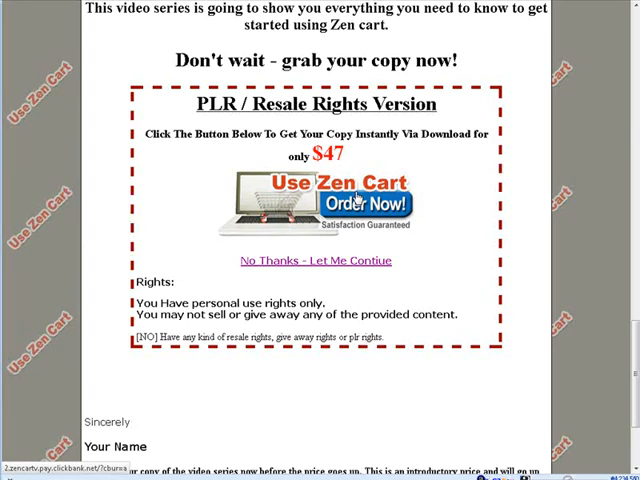
{"action": "mouse_move", "coordinate": [338, 268]}
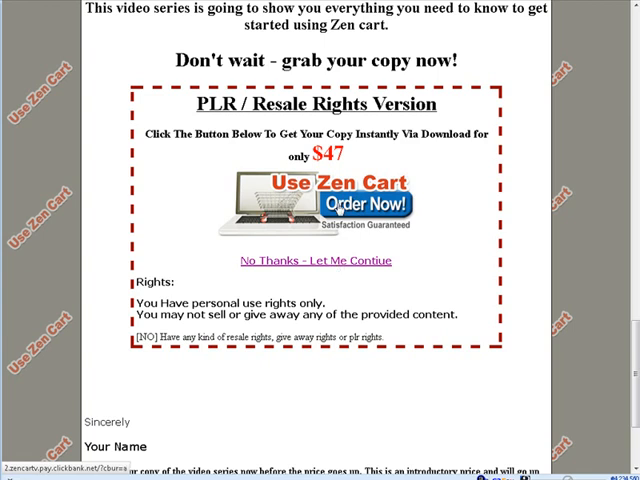
{"action": "left_click", "coordinate": [355, 203]}
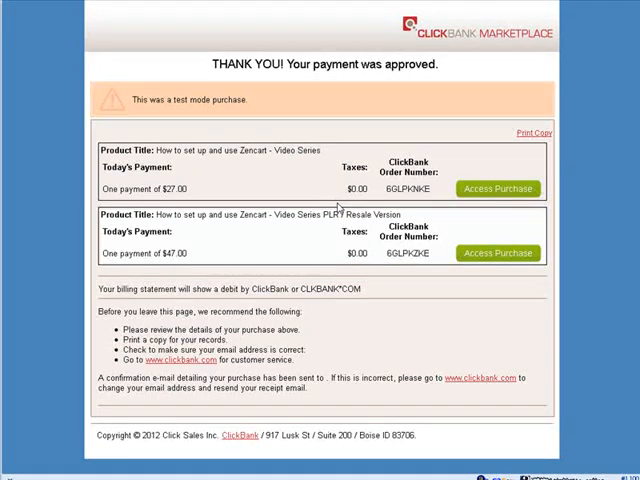
{"action": "mouse_move", "coordinate": [334, 188]}
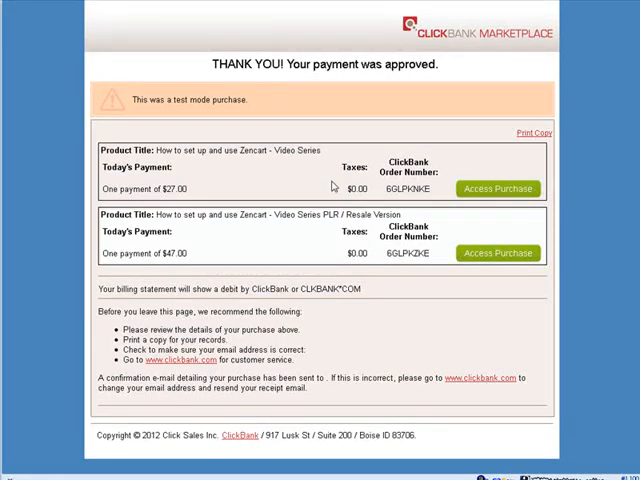
{"action": "mouse_move", "coordinate": [480, 253]}
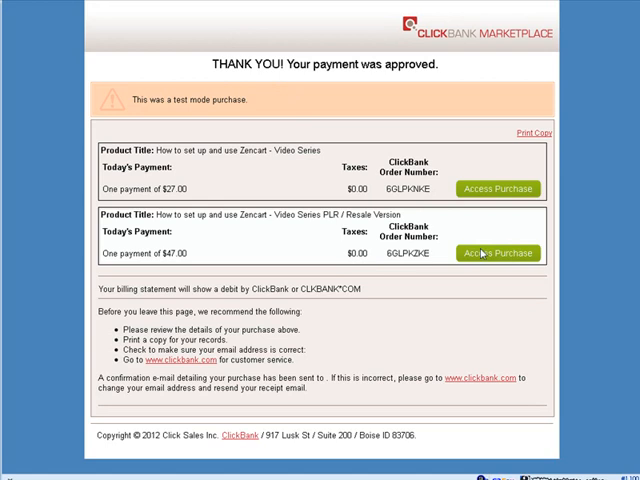
{"action": "mouse_move", "coordinate": [499, 188]}
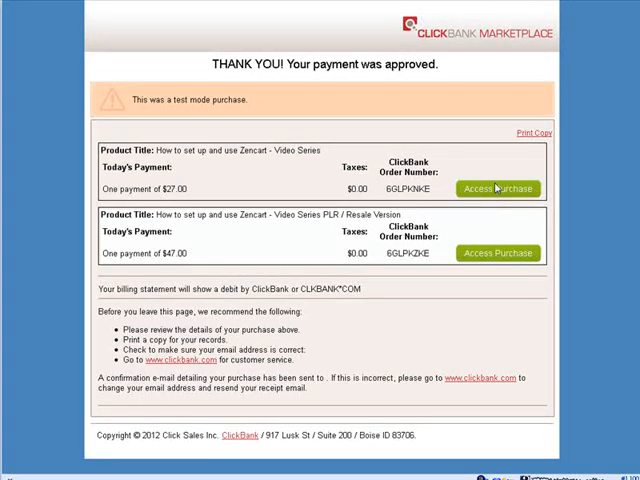
Open Access Purchase for the $27 video series and the PLR / Resale Version.
{"action": "left_click", "coordinate": [498, 188]}
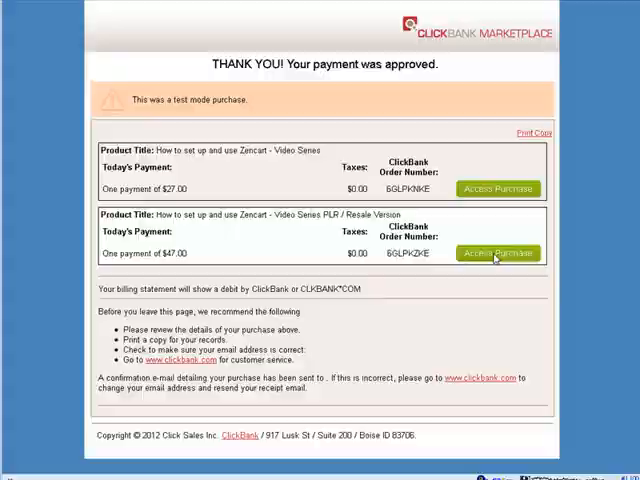
{"action": "left_click", "coordinate": [497, 253]}
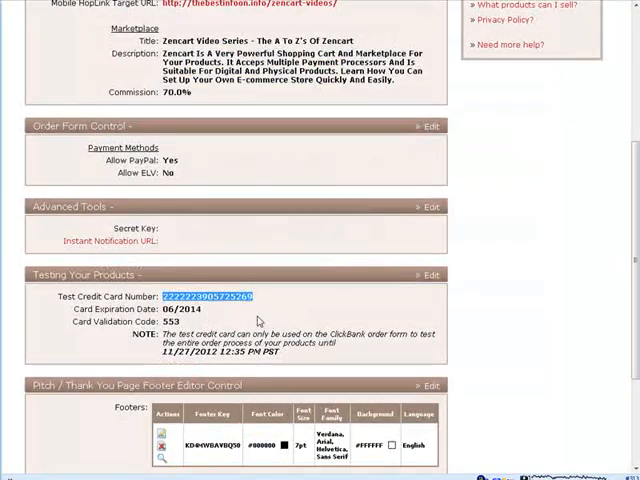
Return to My Products from Account Settings to see both products awaiting approval.
{"action": "scroll", "scroll_direction": "up", "scroll_amount": 3}
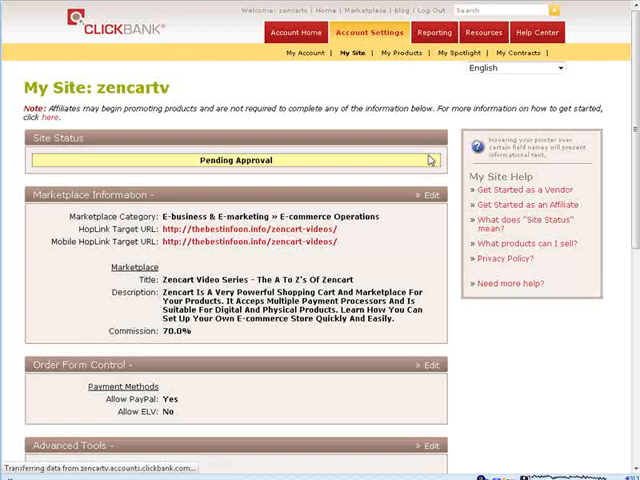
{"action": "left_click", "coordinate": [404, 52]}
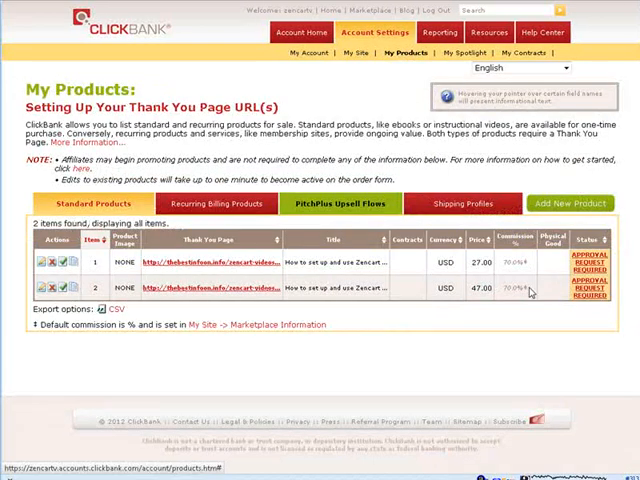